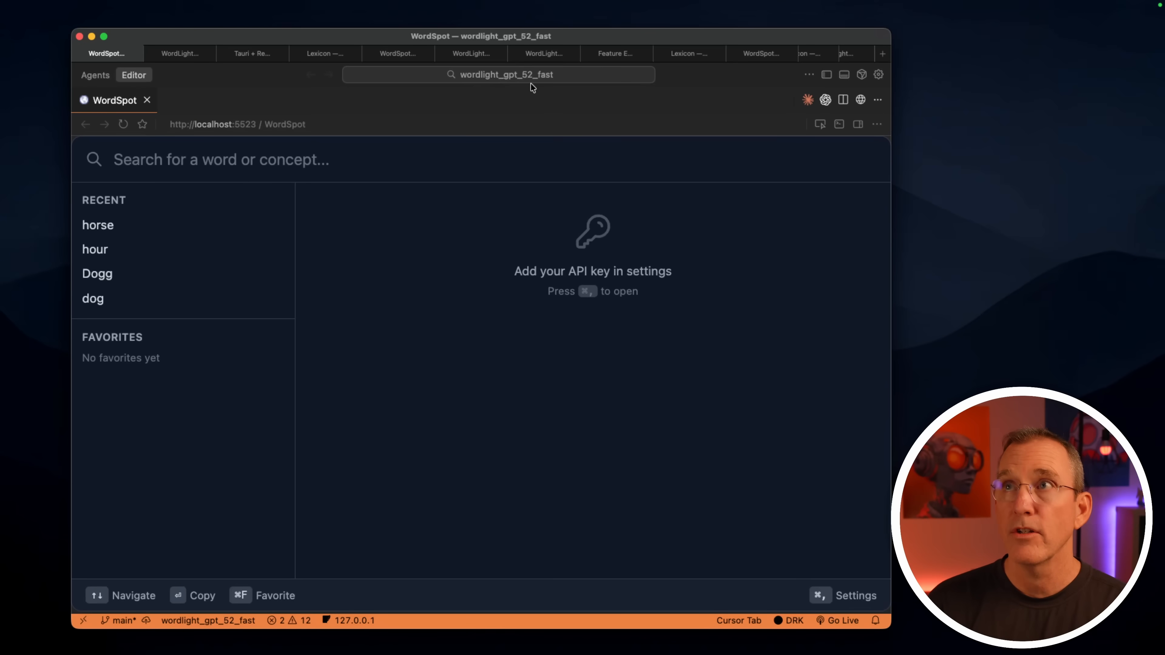
pyautogui.moveTo(398, 311)
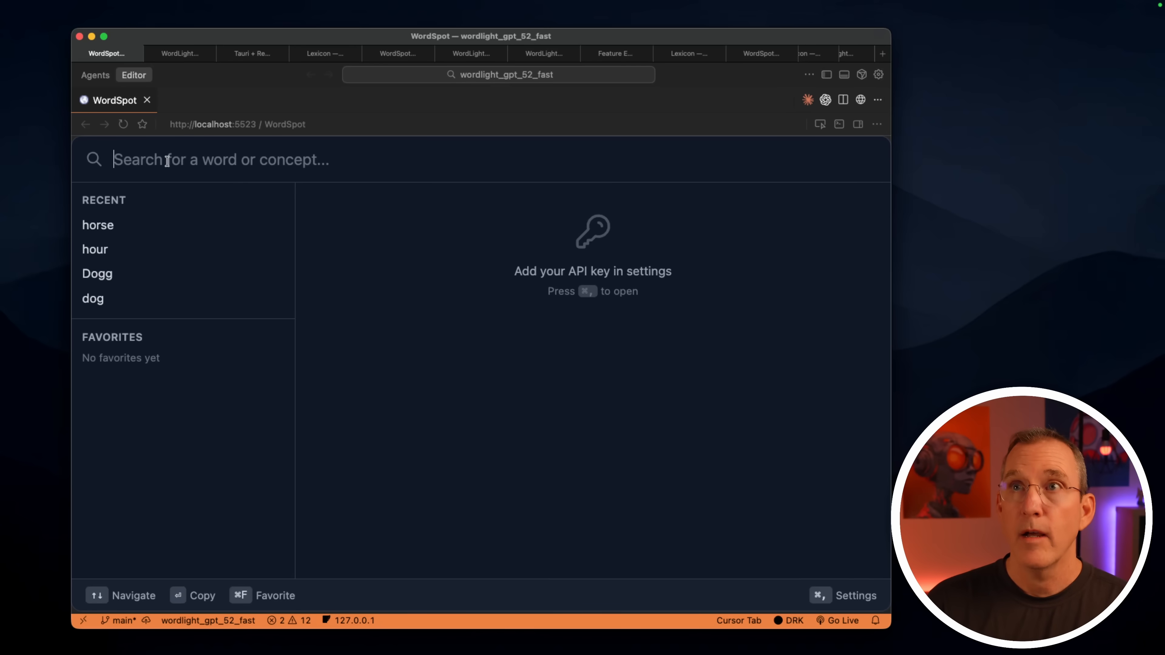
# Search WordSpot for 'hourse' and show the full entry for the 'horse' suggestion
pyautogui.write('hourse')
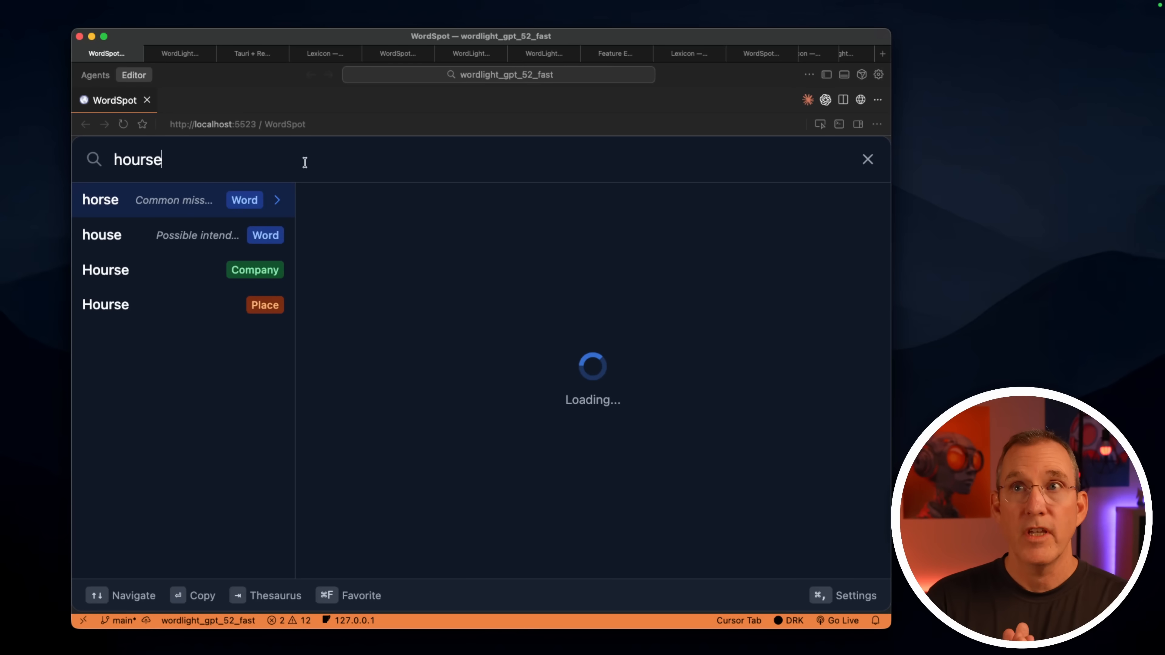
pyautogui.moveTo(119, 206)
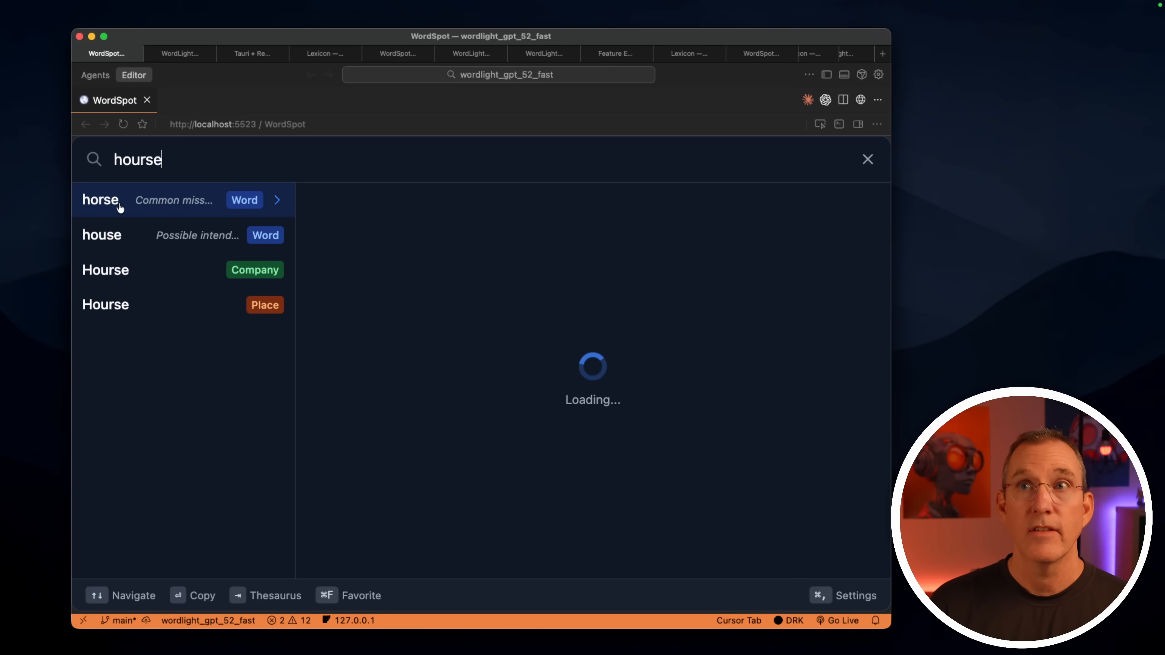
pyautogui.moveTo(185, 207)
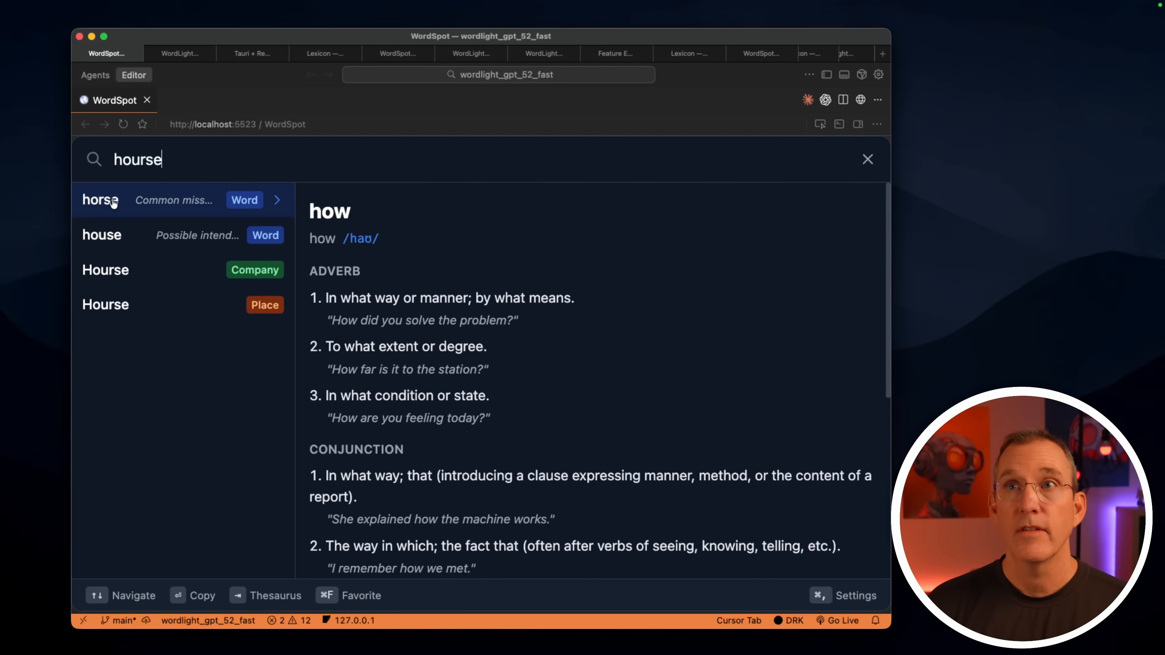
pyautogui.click(100, 199)
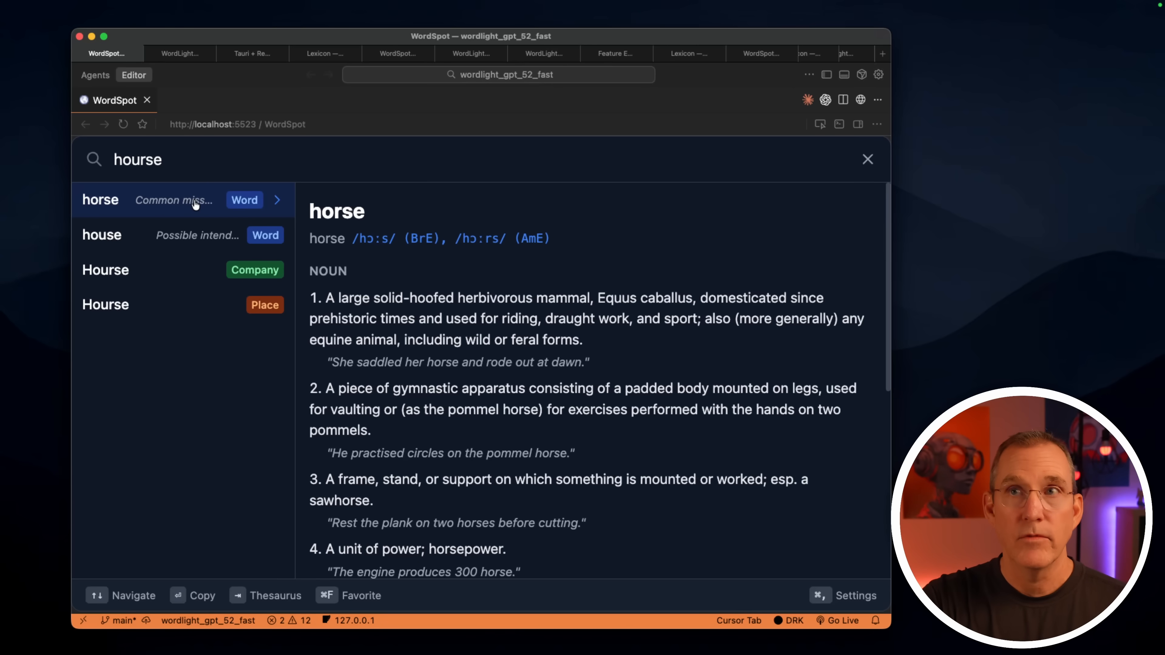
pyautogui.moveTo(353, 256)
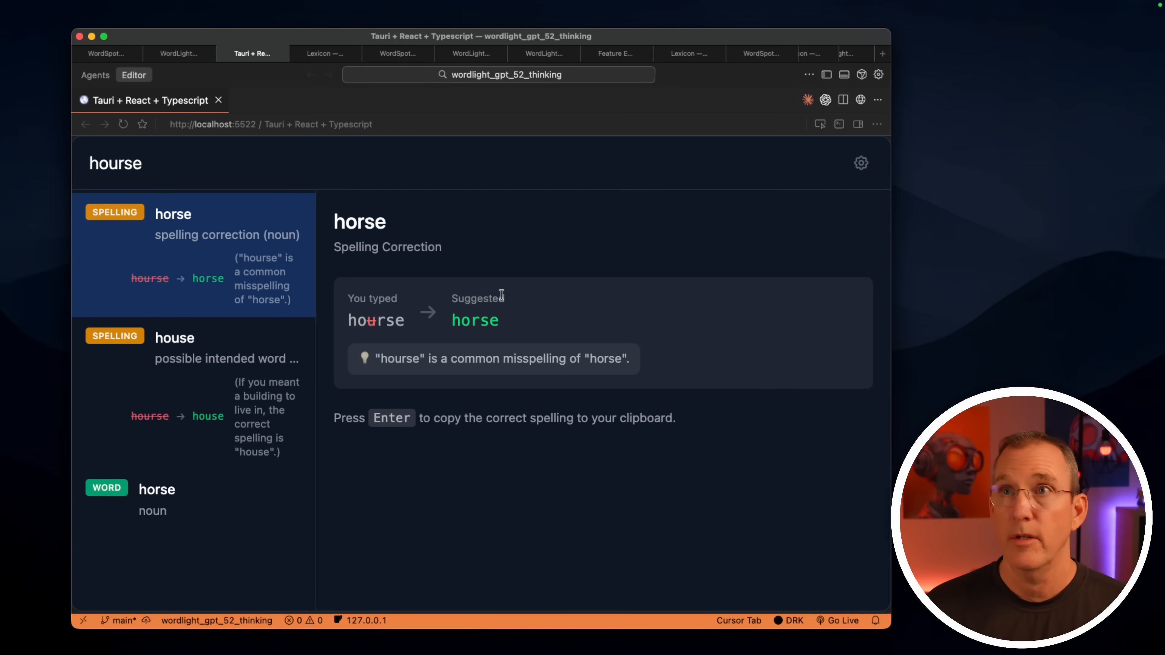
pyautogui.moveTo(143, 286)
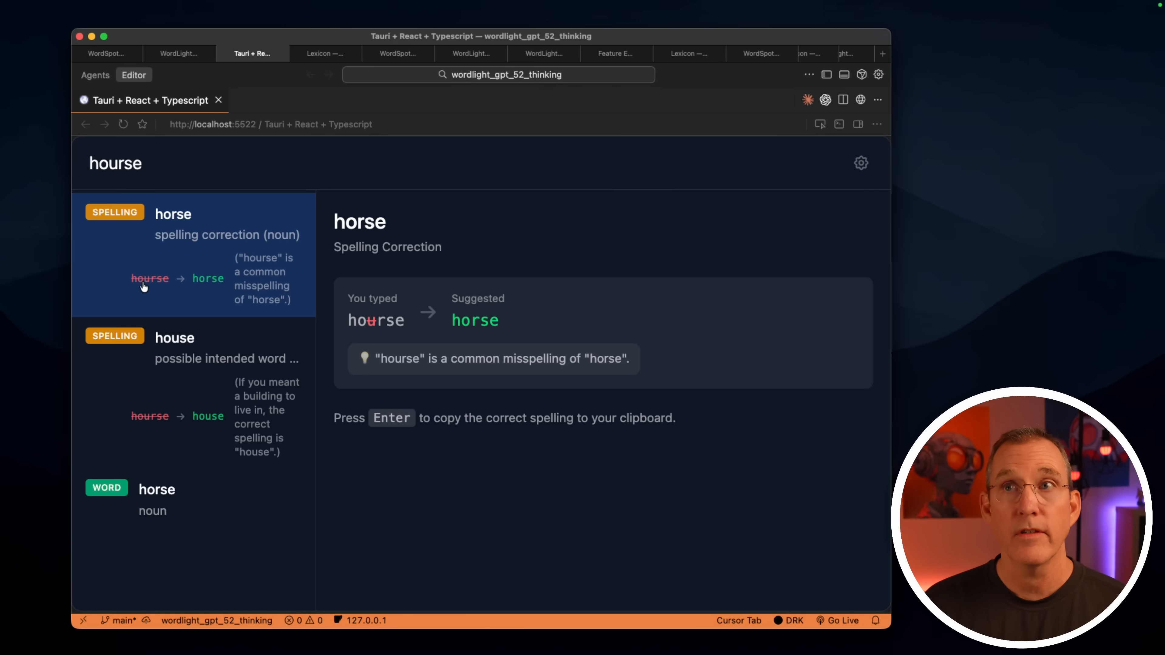
pyautogui.moveTo(205, 284)
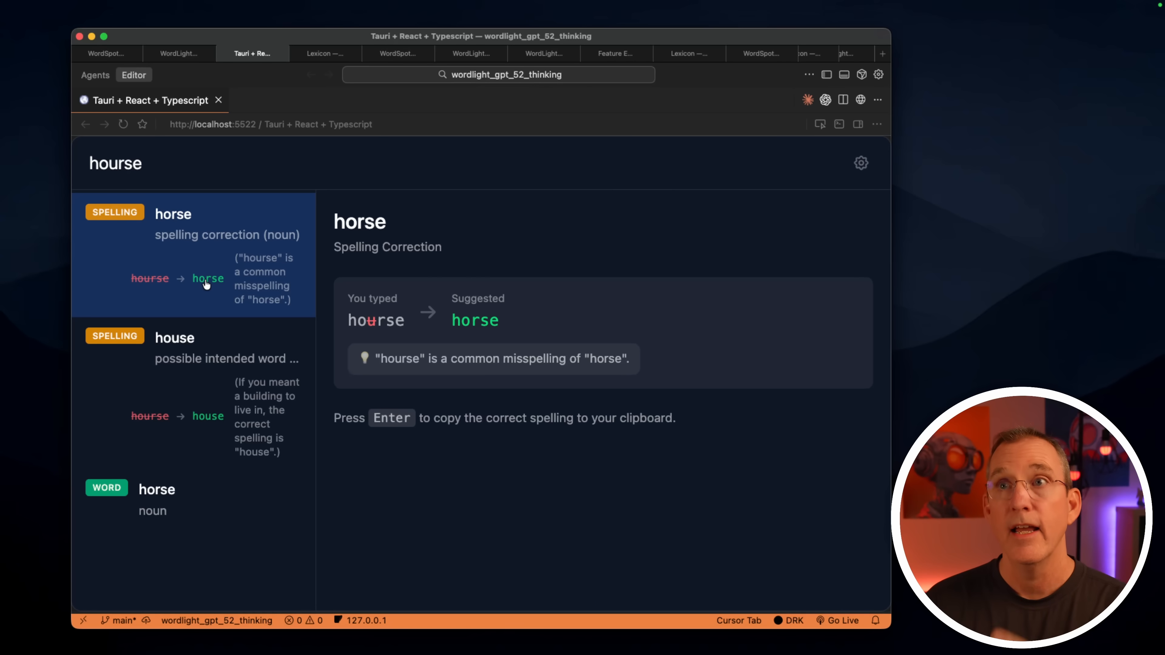
pyautogui.moveTo(162, 284)
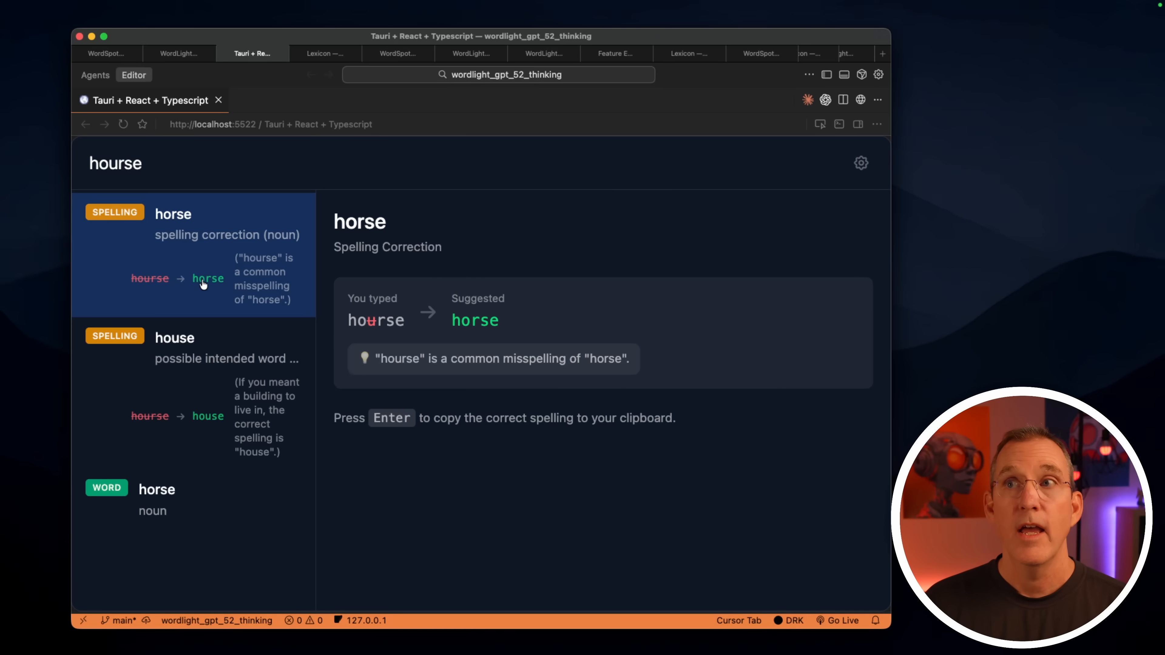
pyautogui.moveTo(349, 320)
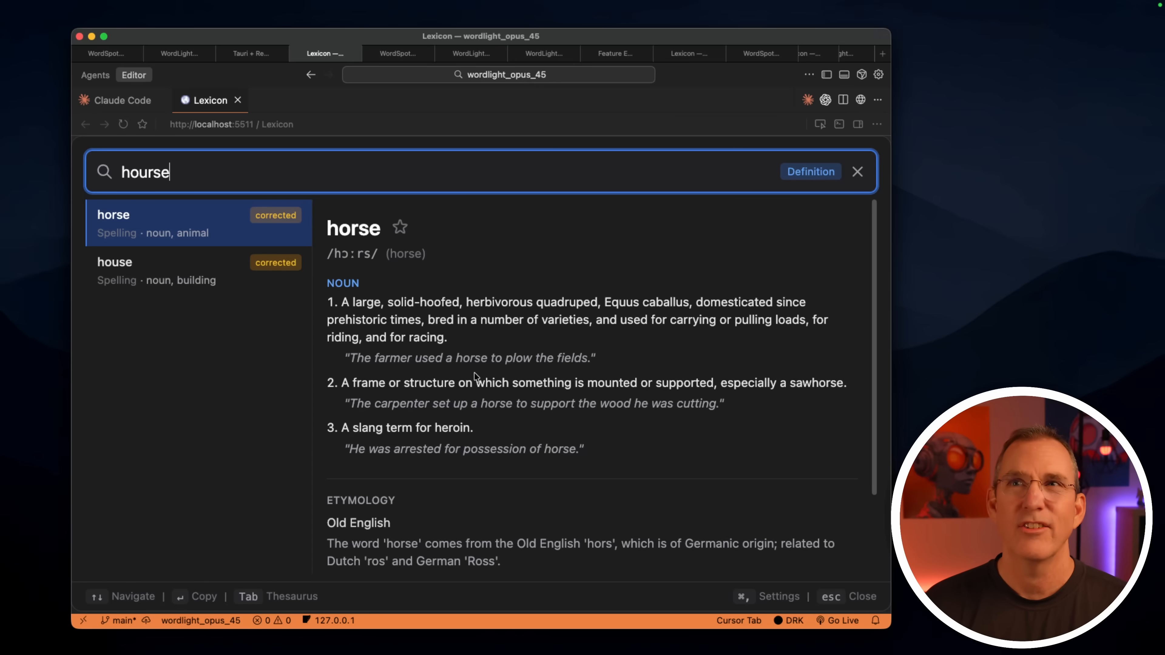
# Switch to the Lexicon tab to view its corrected horse result
pyautogui.click(398, 54)
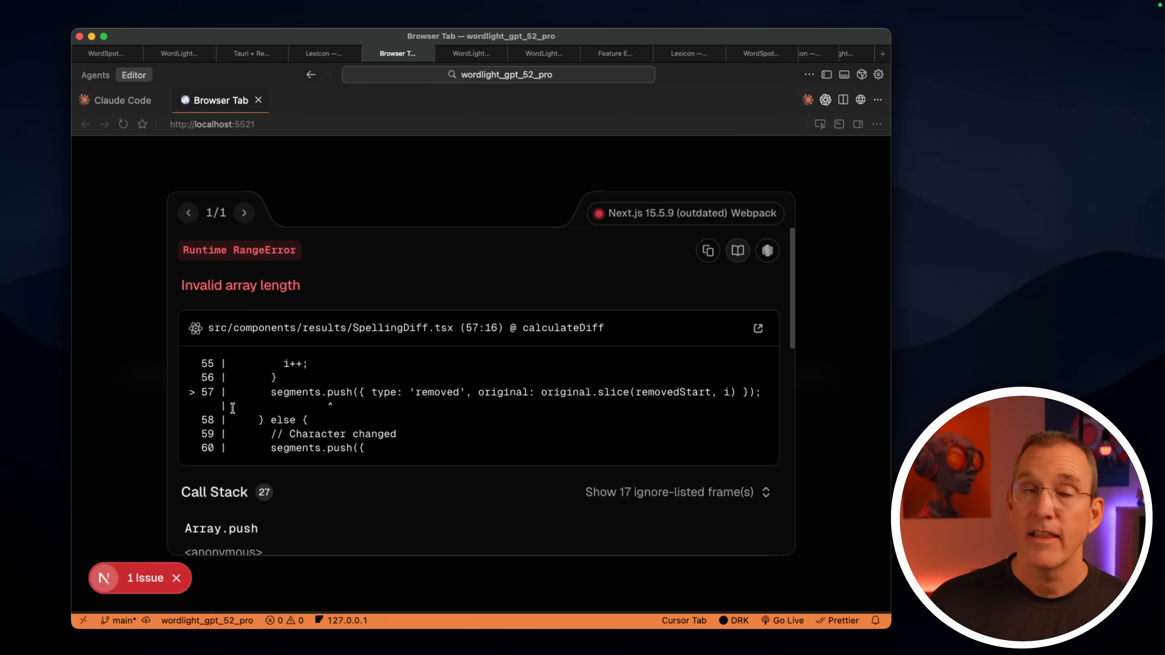
pyautogui.moveTo(459, 209)
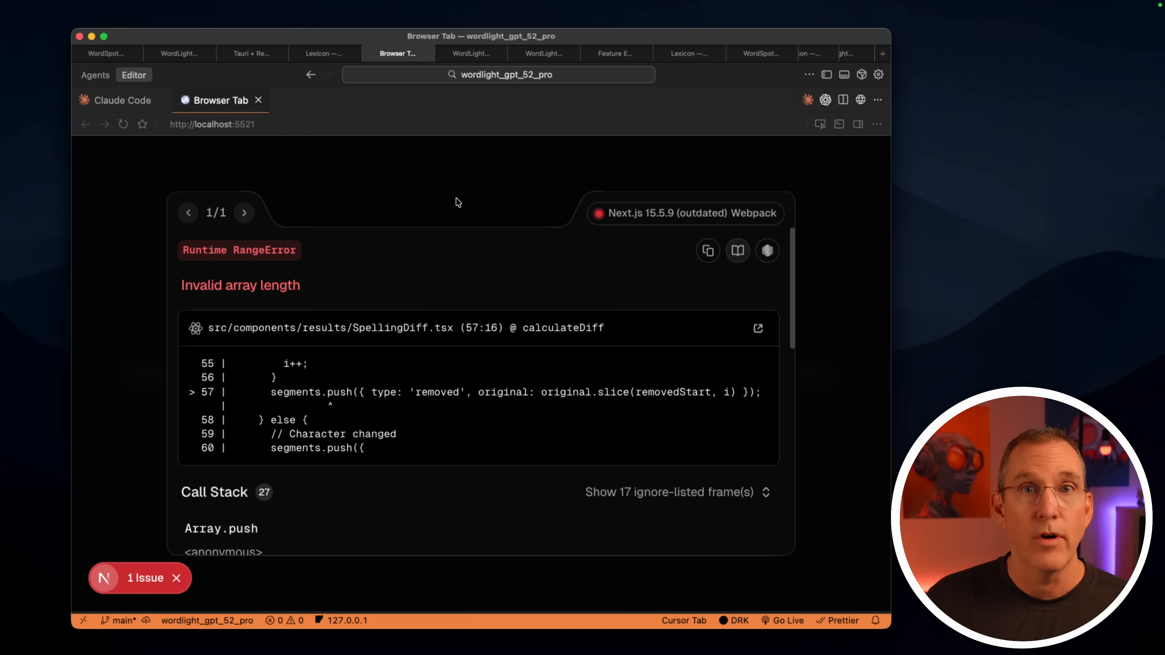
# Switch to the gpt_52_pro build tab showing the Invalid array length RangeError
pyautogui.click(471, 53)
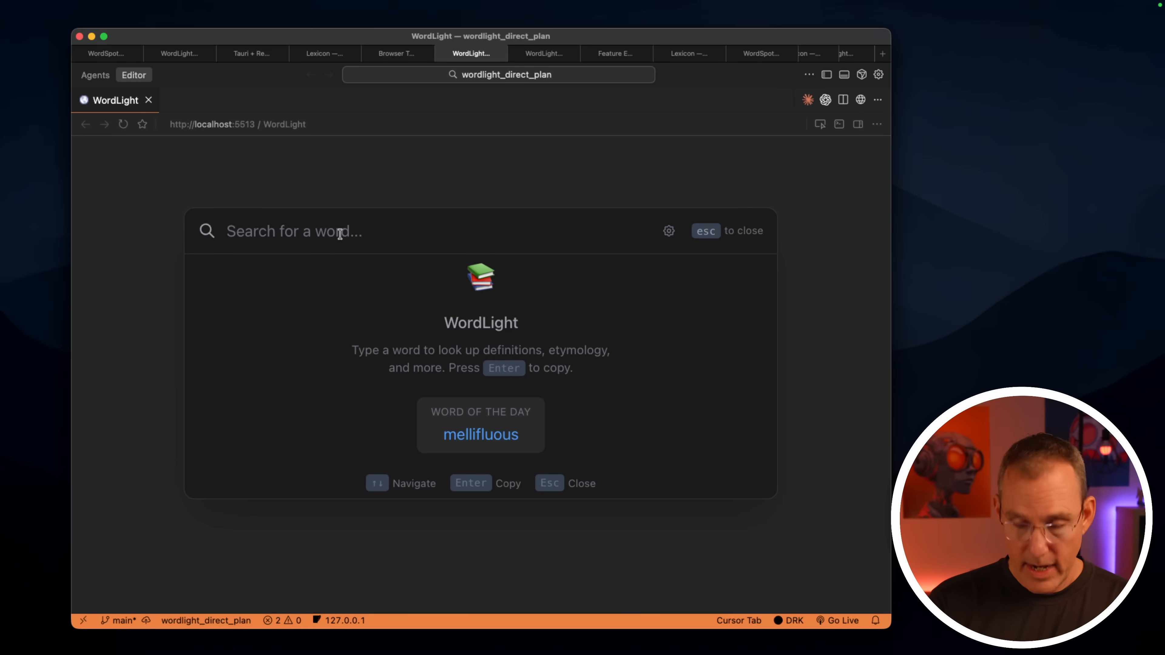
# Search the wordlight_direct_plan build for 'hourse', which reports no information found
pyautogui.write('hourse')
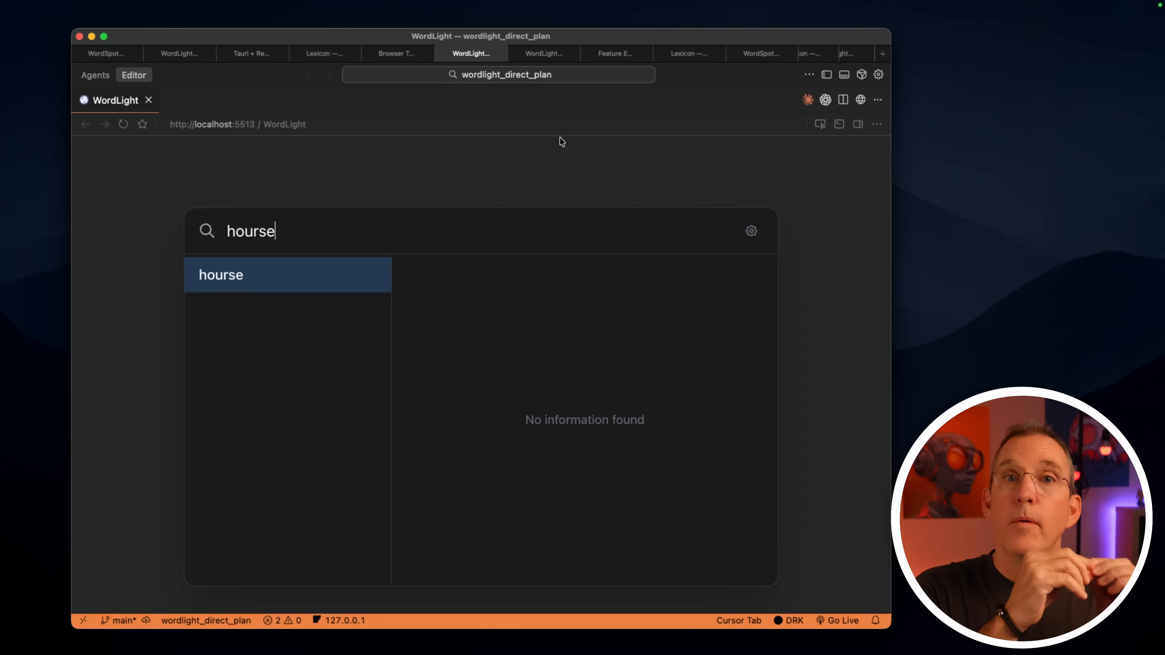
pyautogui.press('Backspace')
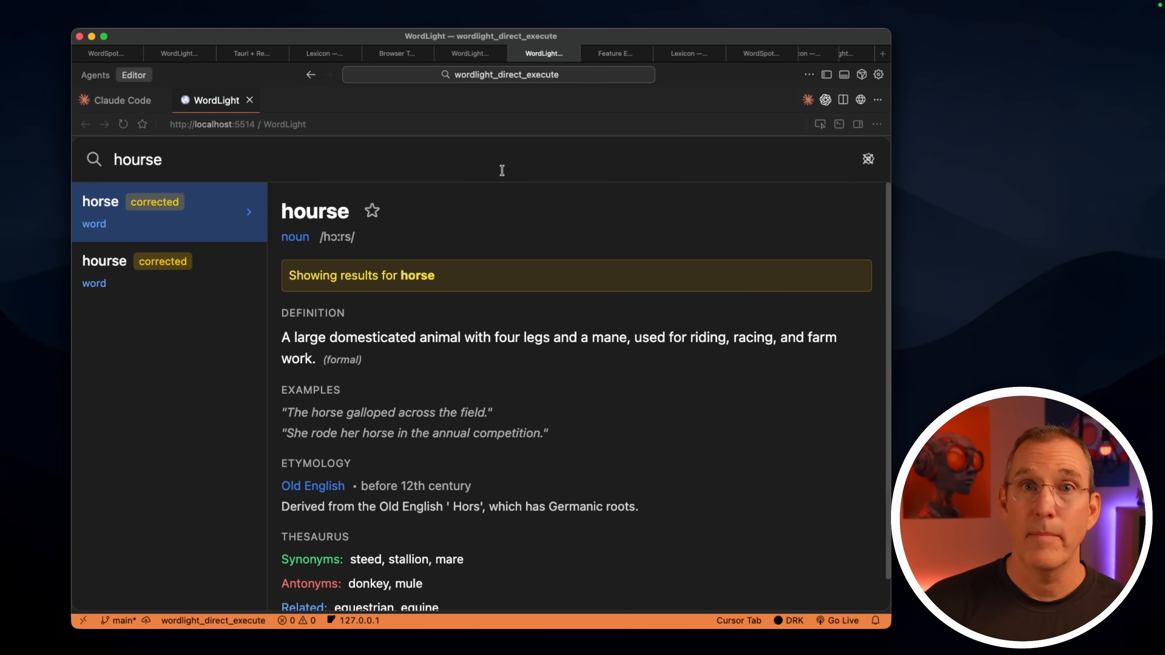
# Switch to the wordlight_direct_execute build tab with the corrected horse entry
pyautogui.click(615, 53)
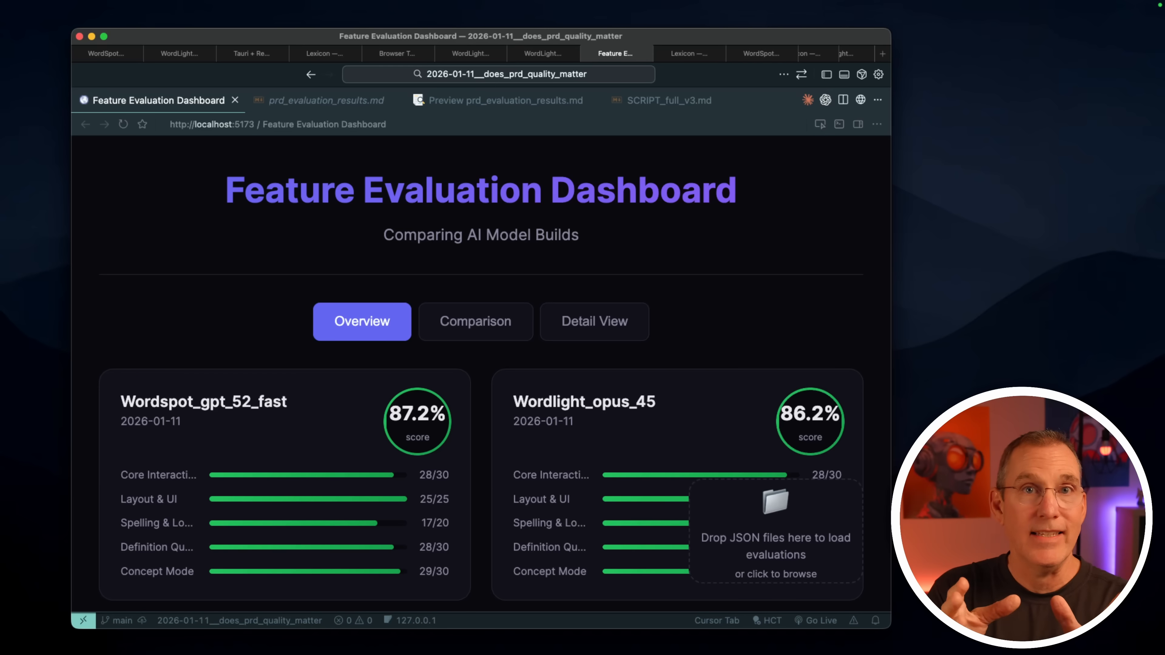
# Review all build score cards, then switch to the side-by-side Comparison view
pyautogui.scroll(-3)
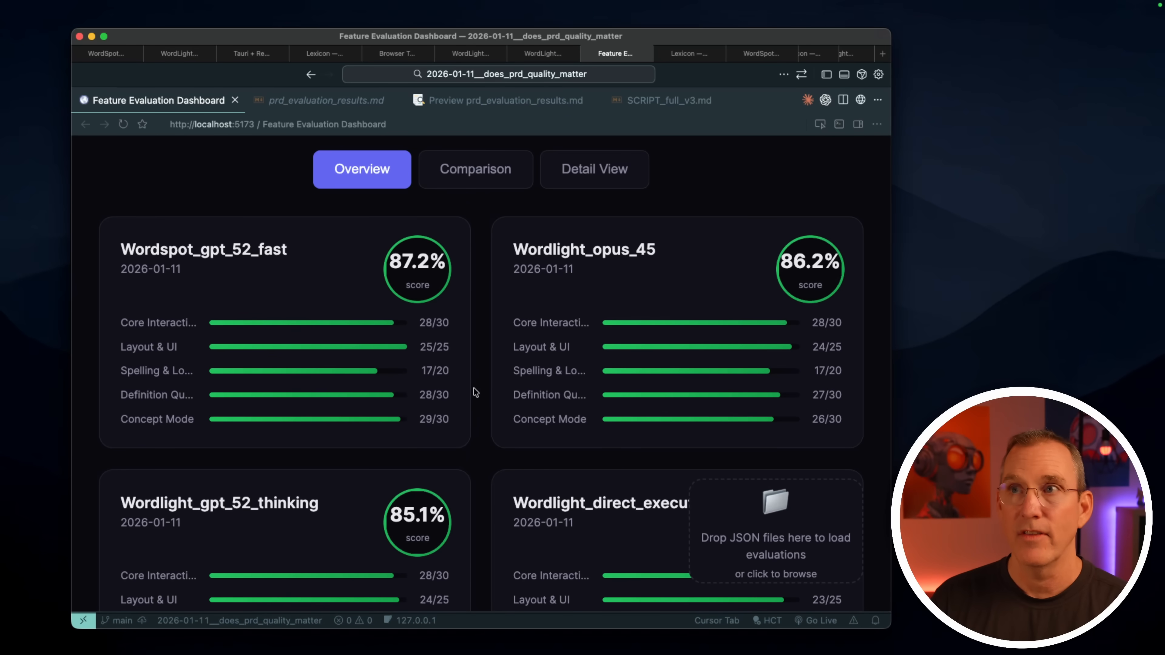
pyautogui.scroll(-3)
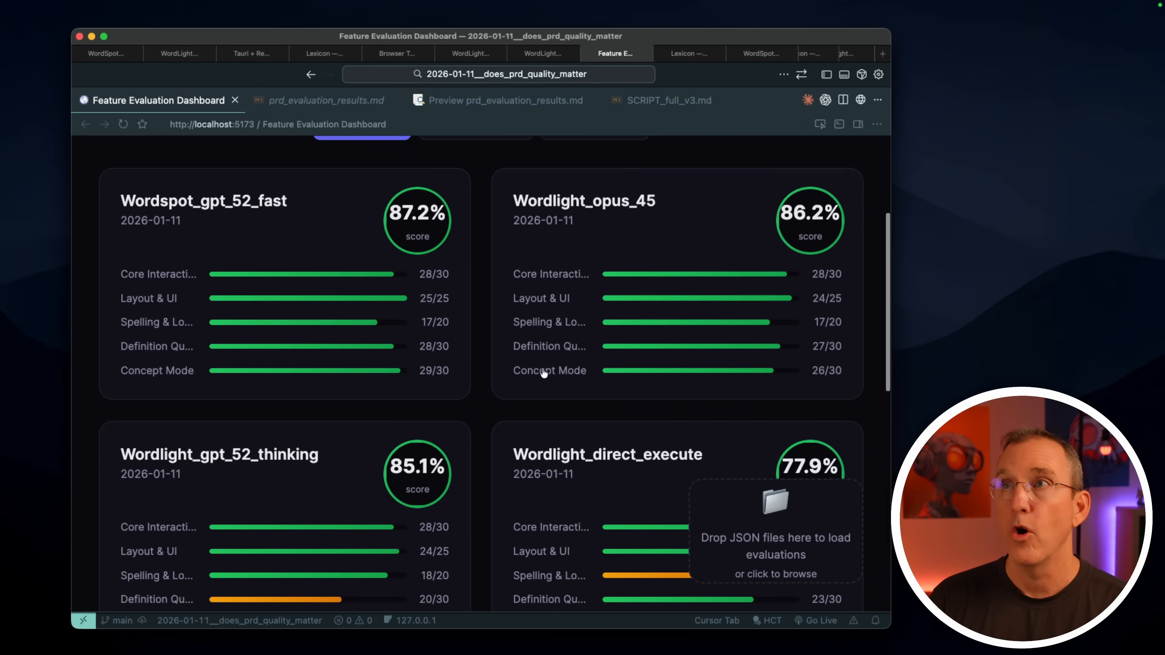
pyautogui.scroll(-3)
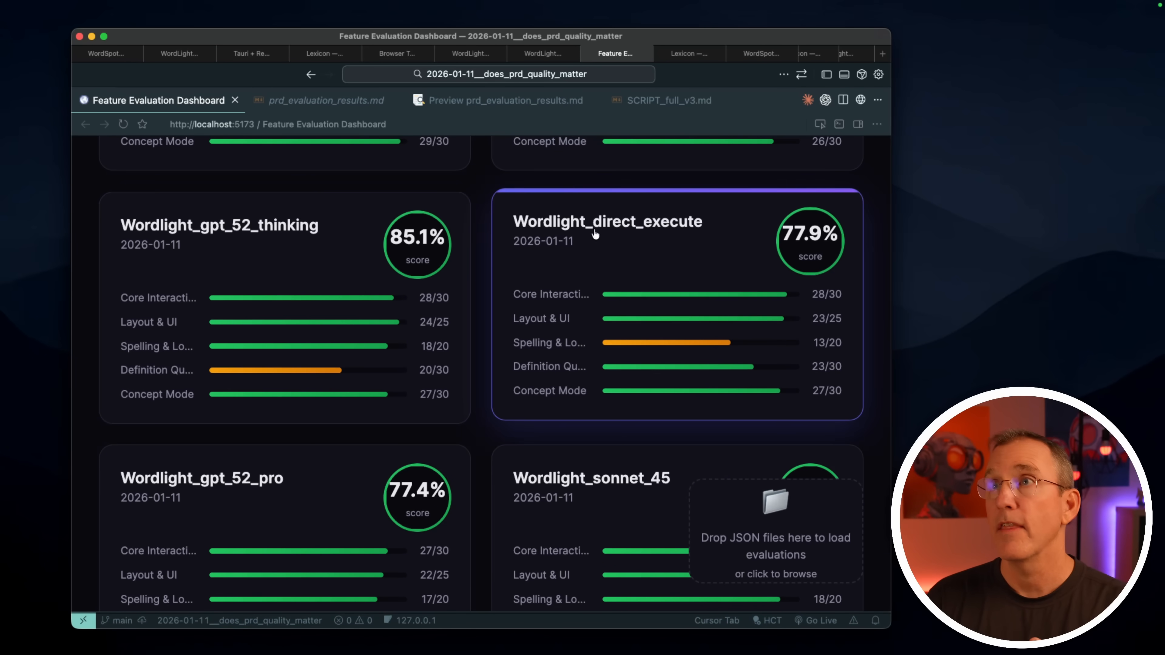
pyautogui.scroll(-3)
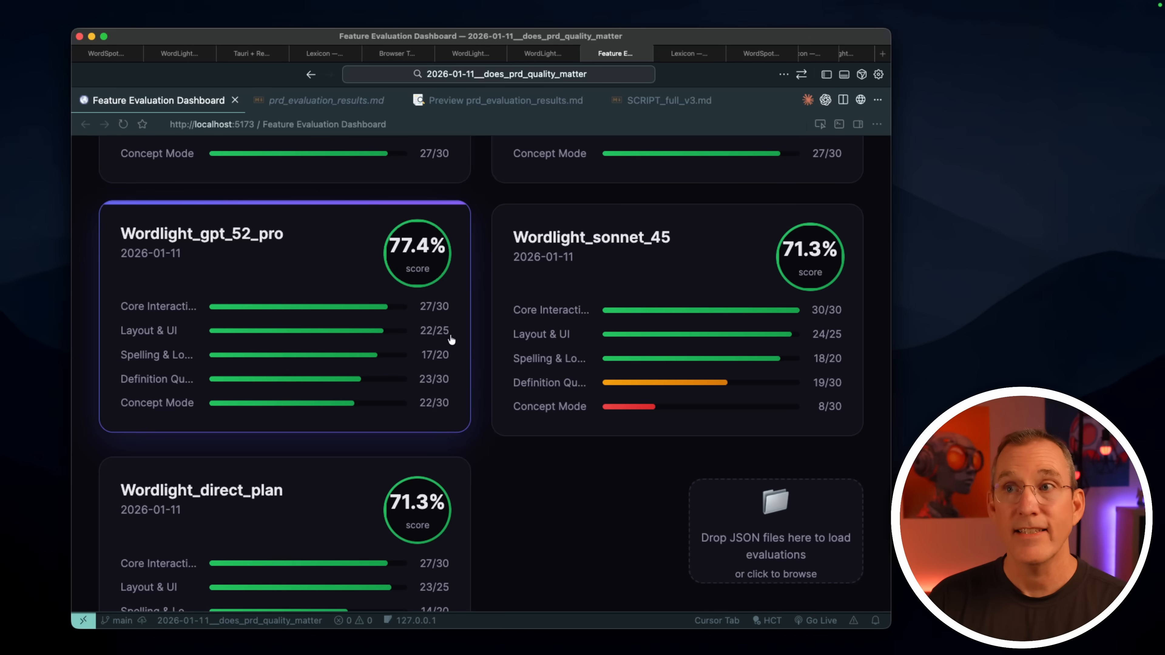
pyautogui.moveTo(265, 252)
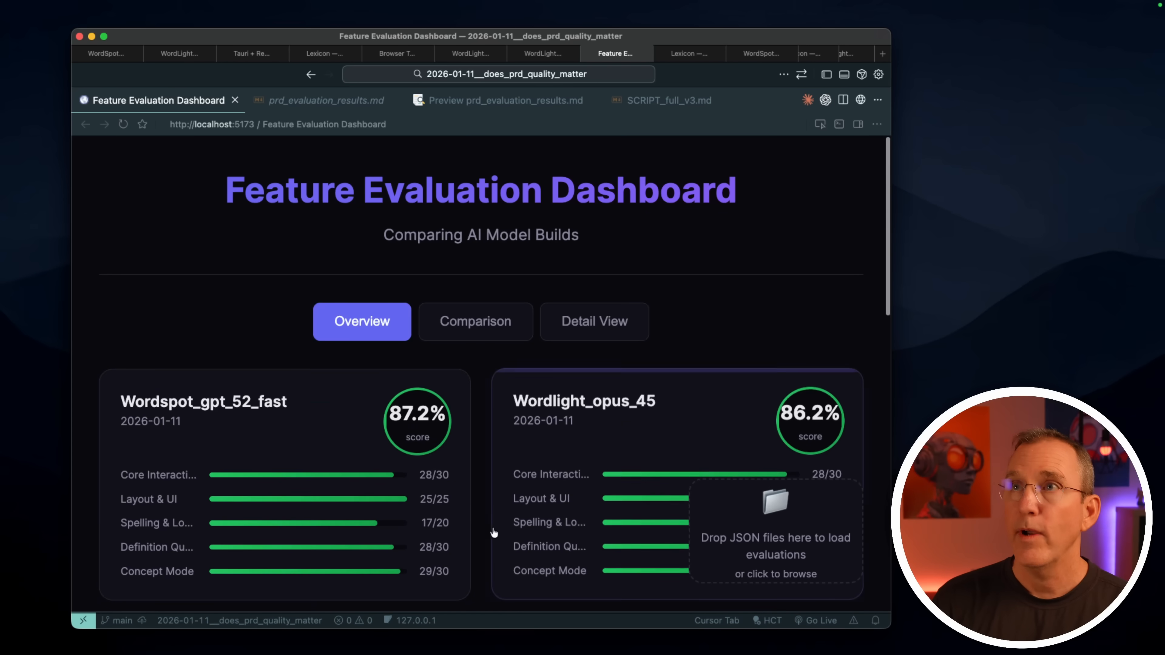
pyautogui.click(475, 321)
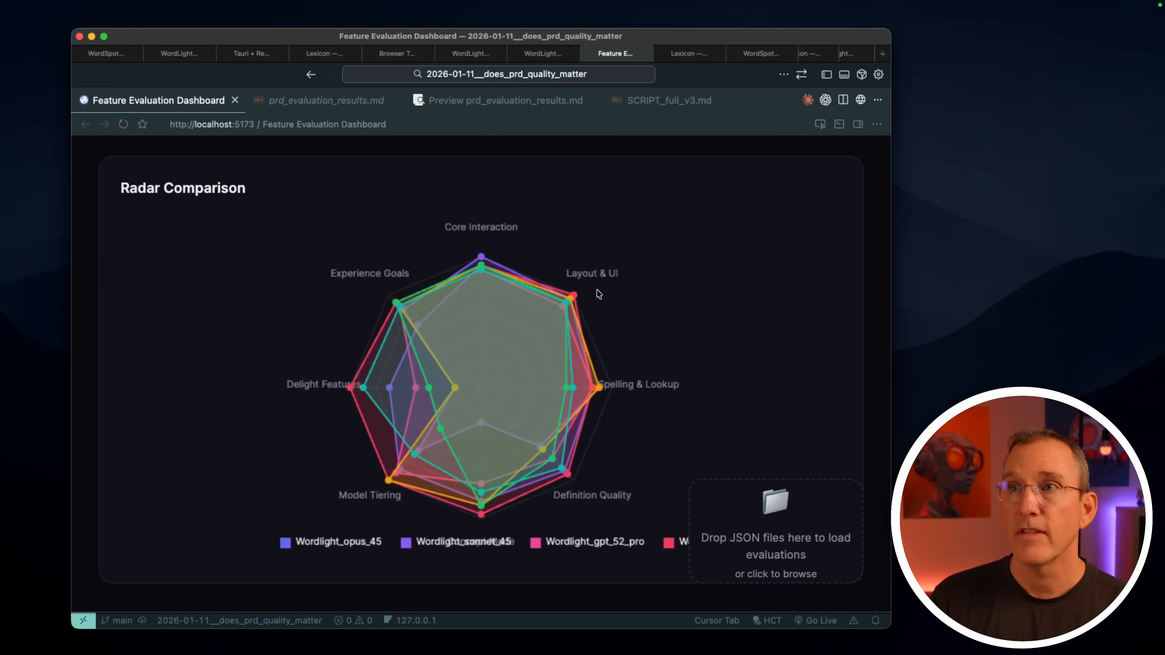
pyautogui.moveTo(446, 510)
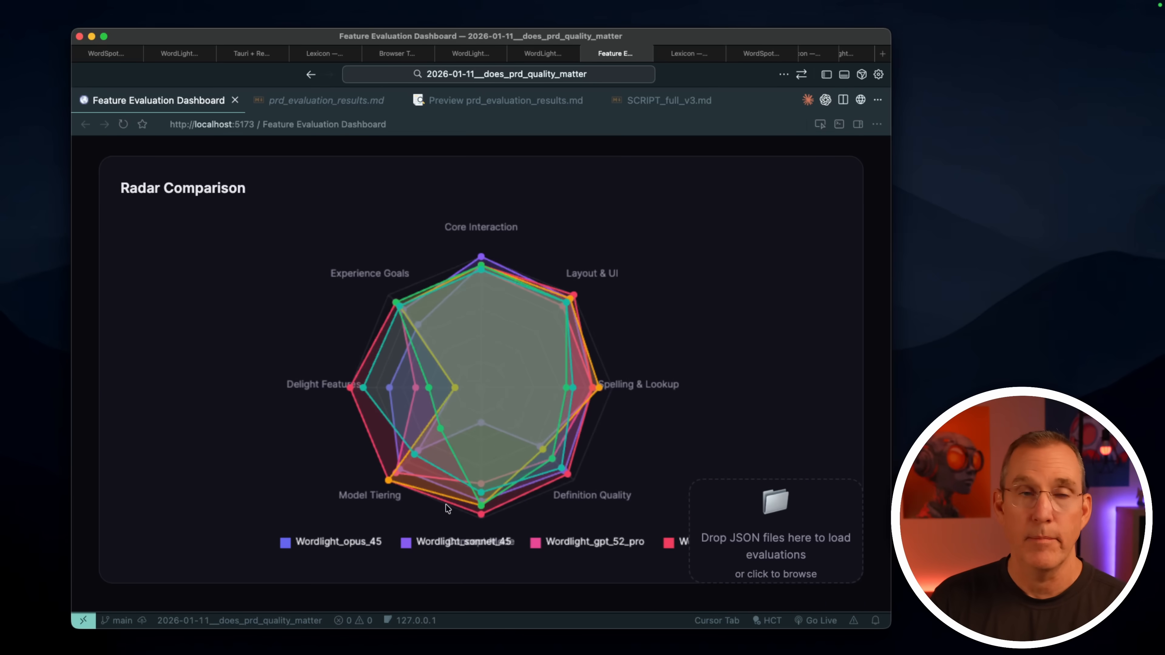
# Show the per-build detail view and review Wordlight_gpt_52_pro's category scores
pyautogui.click(474, 322)
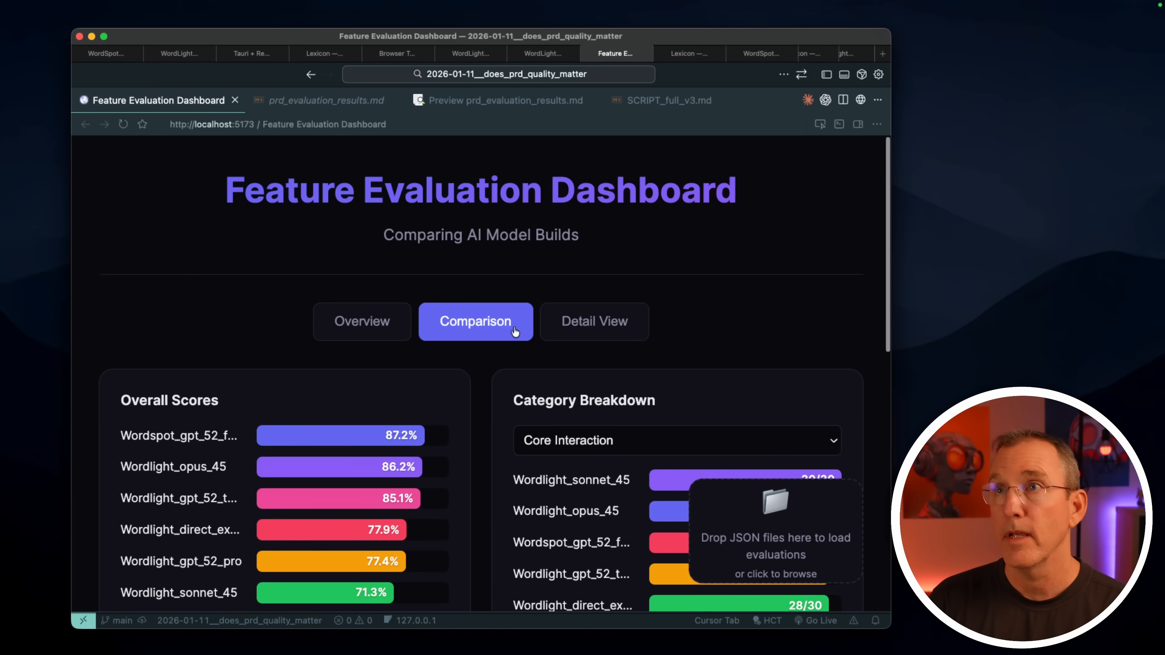
pyautogui.click(594, 321)
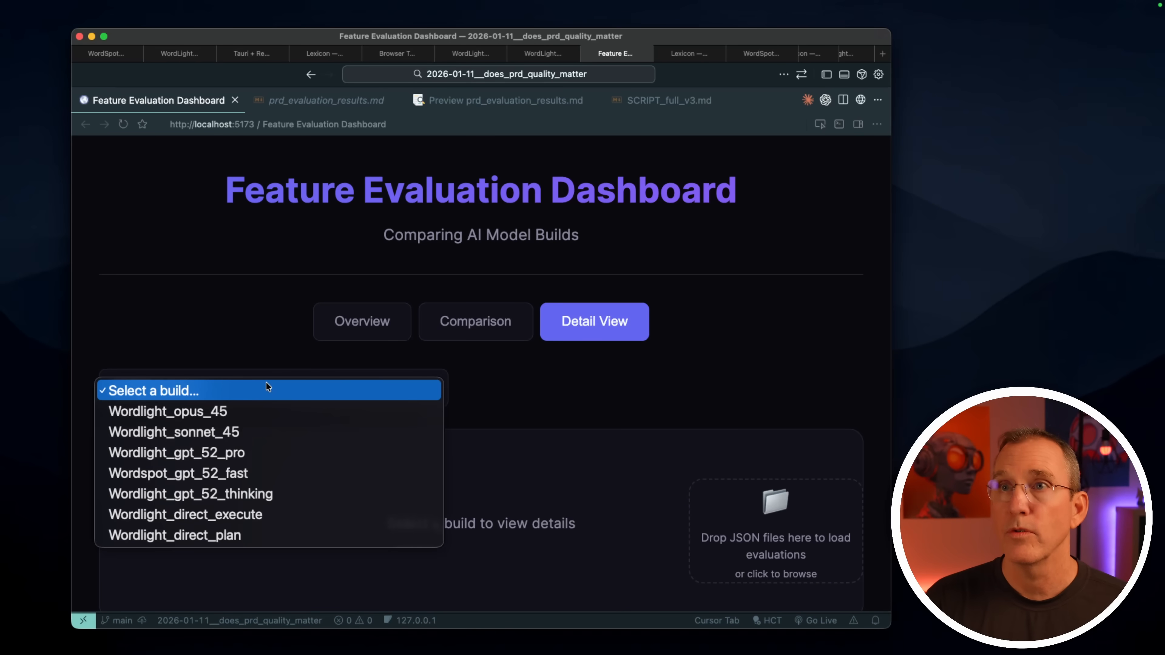
pyautogui.moveTo(178, 474)
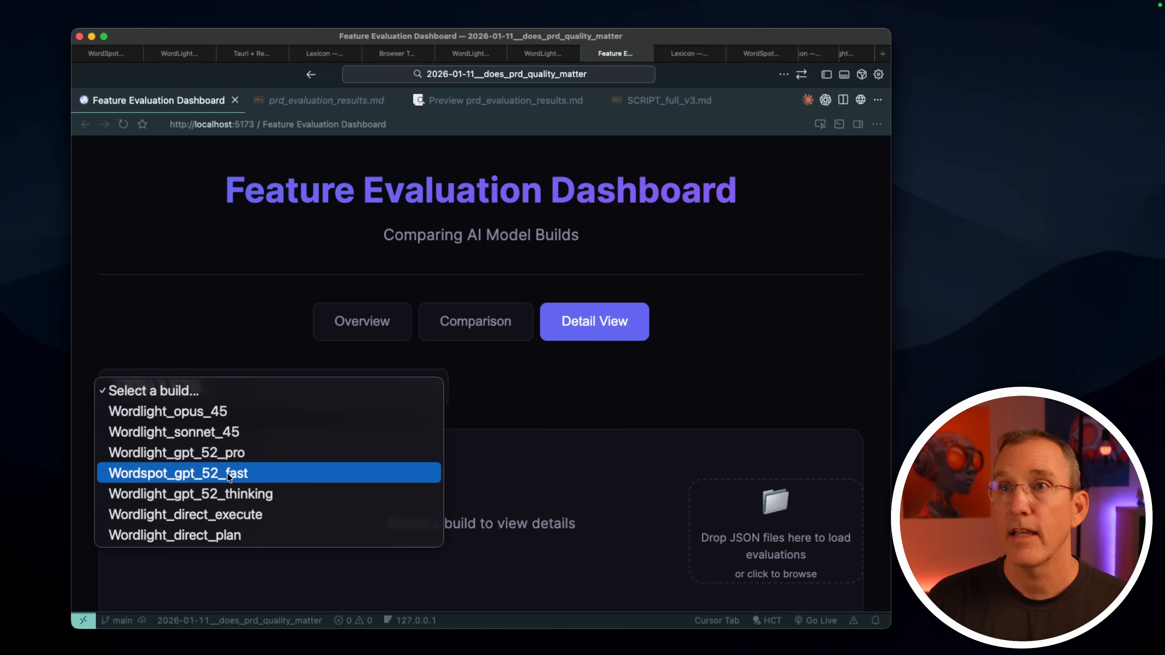
pyautogui.click(176, 453)
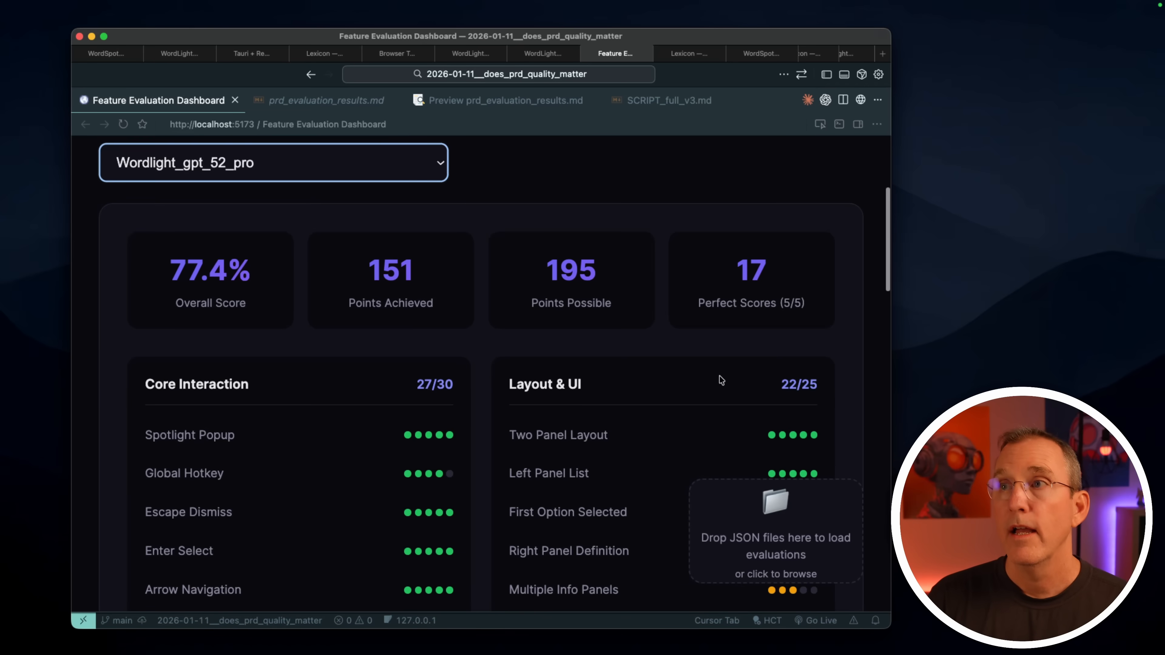
pyautogui.scroll(-3)
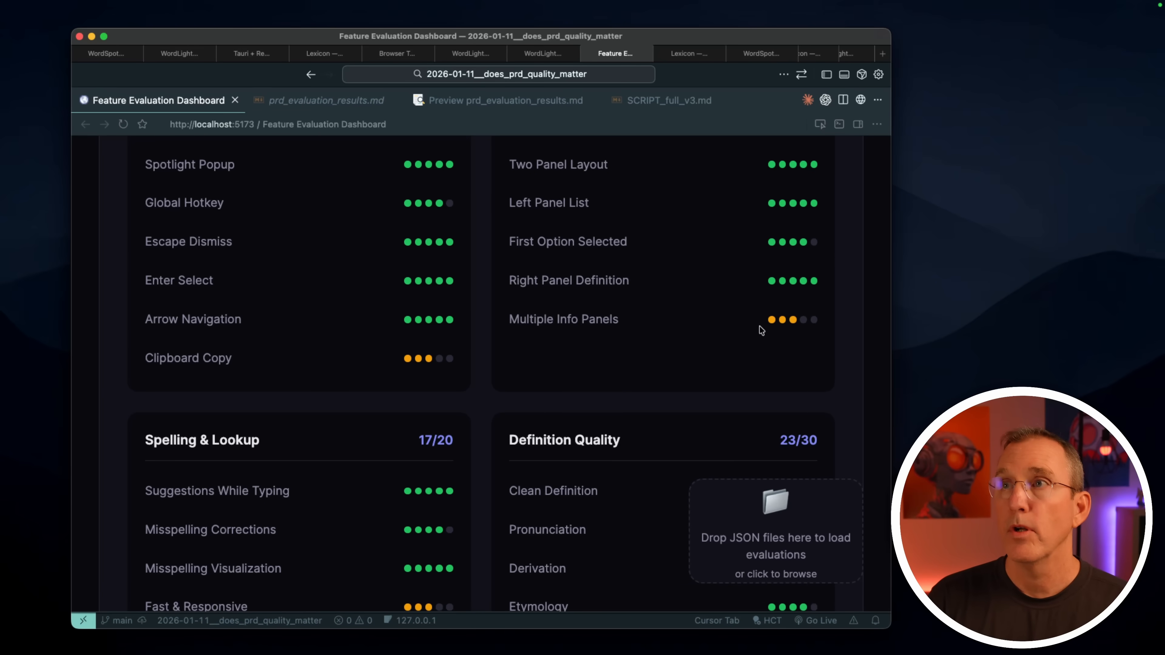
pyautogui.moveTo(488, 463)
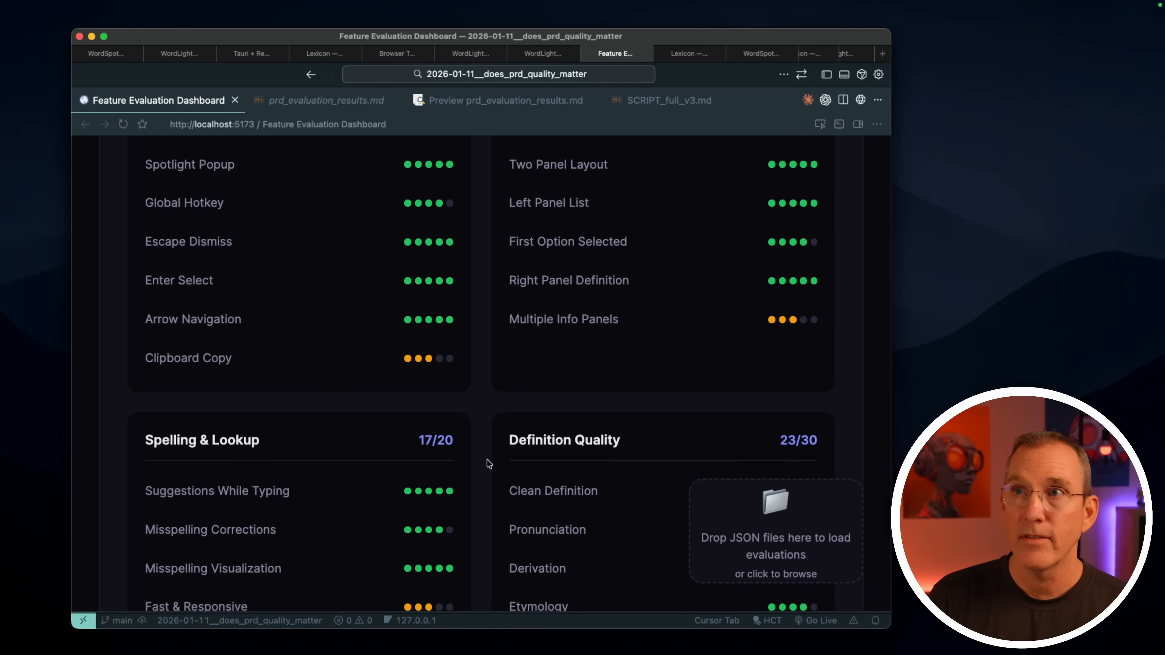
pyautogui.scroll(-3)
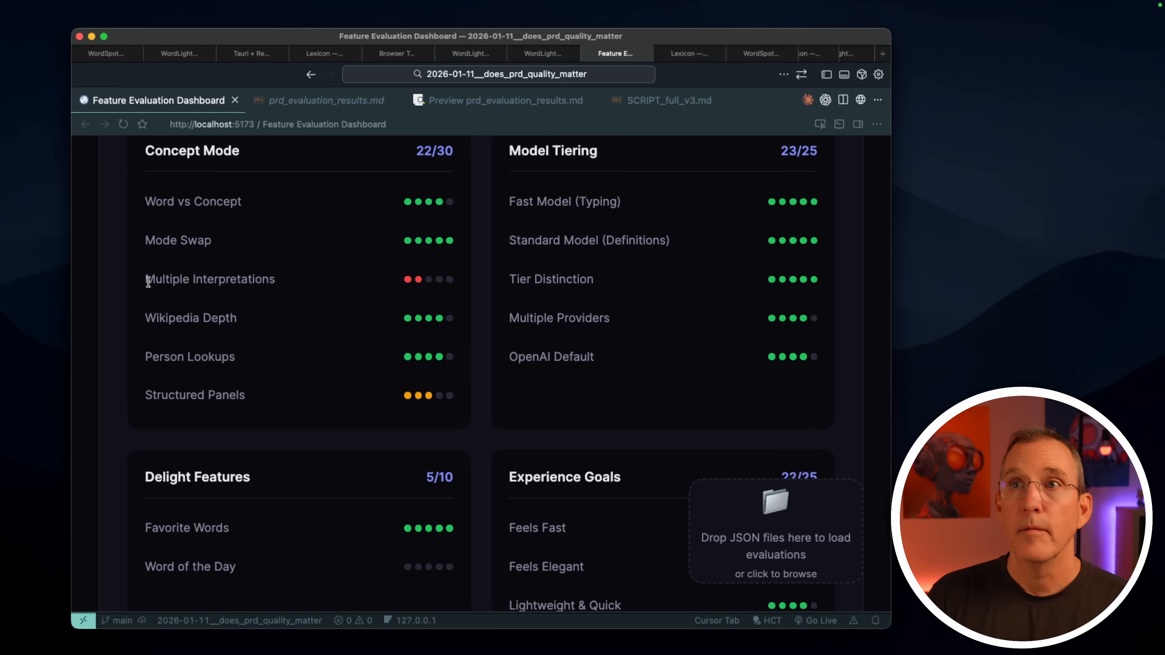
pyautogui.moveTo(485, 293)
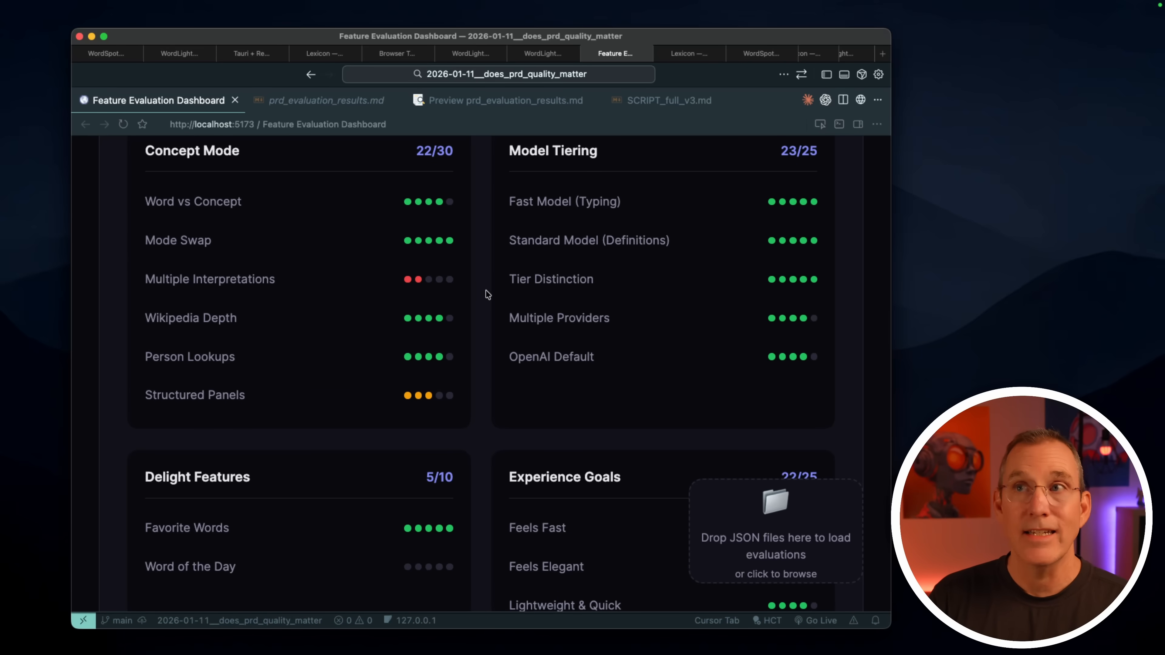
pyautogui.scroll(-3)
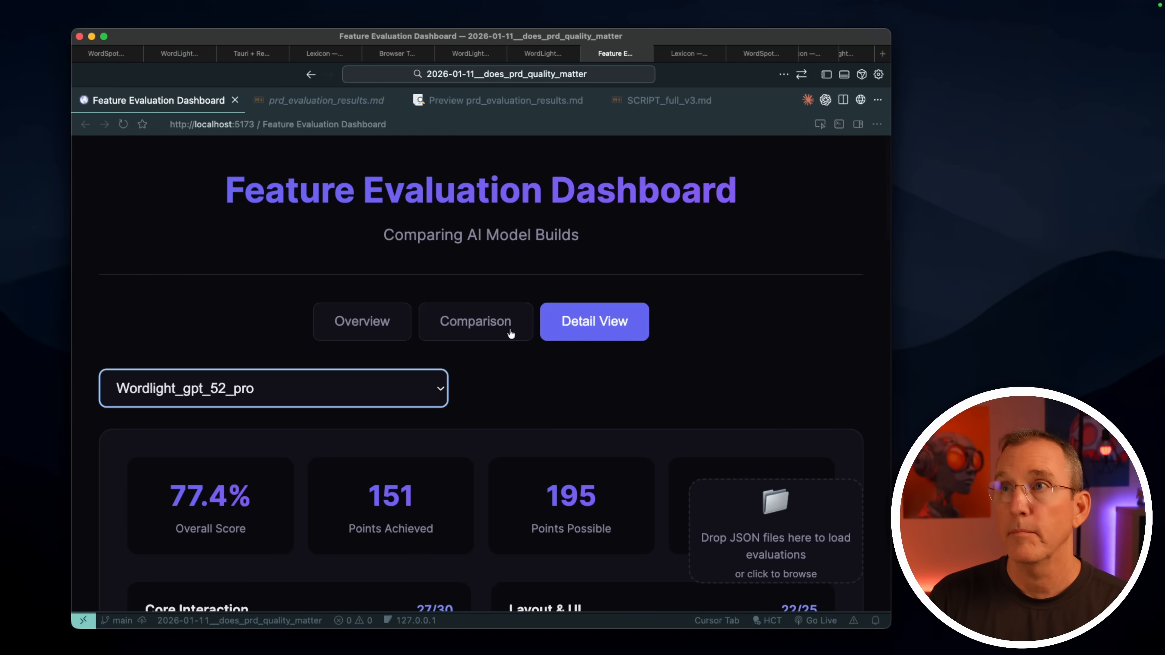
# Switch the detail view to Wordspot_gpt_52_fast and review its category scores
pyautogui.click(272, 388)
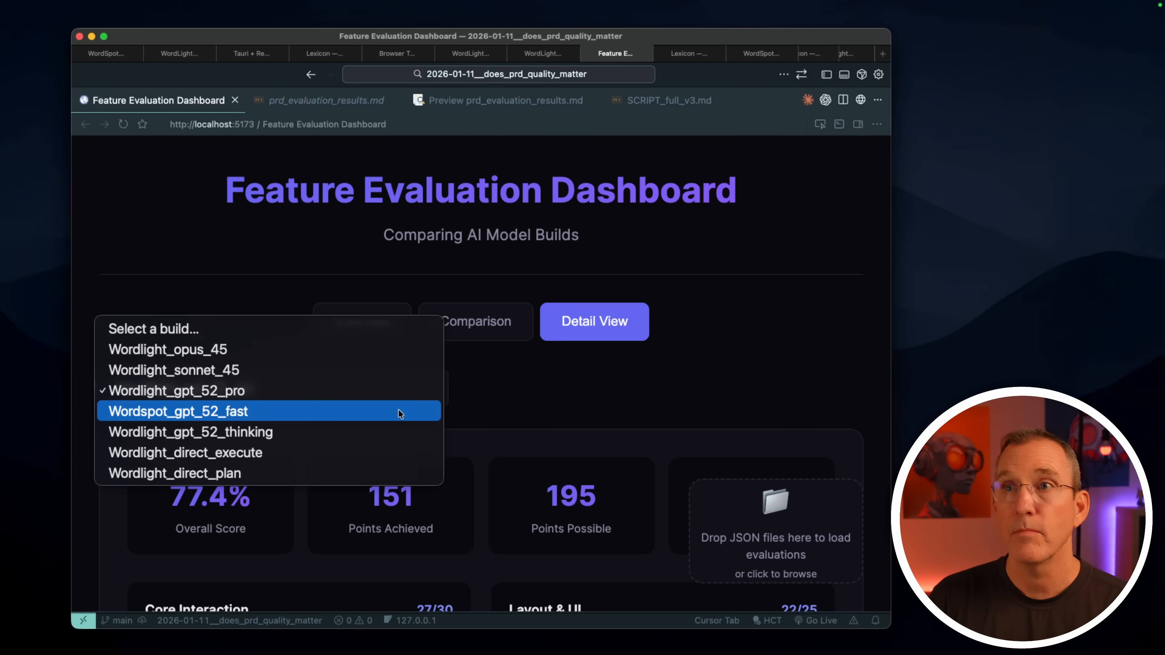
pyautogui.click(177, 411)
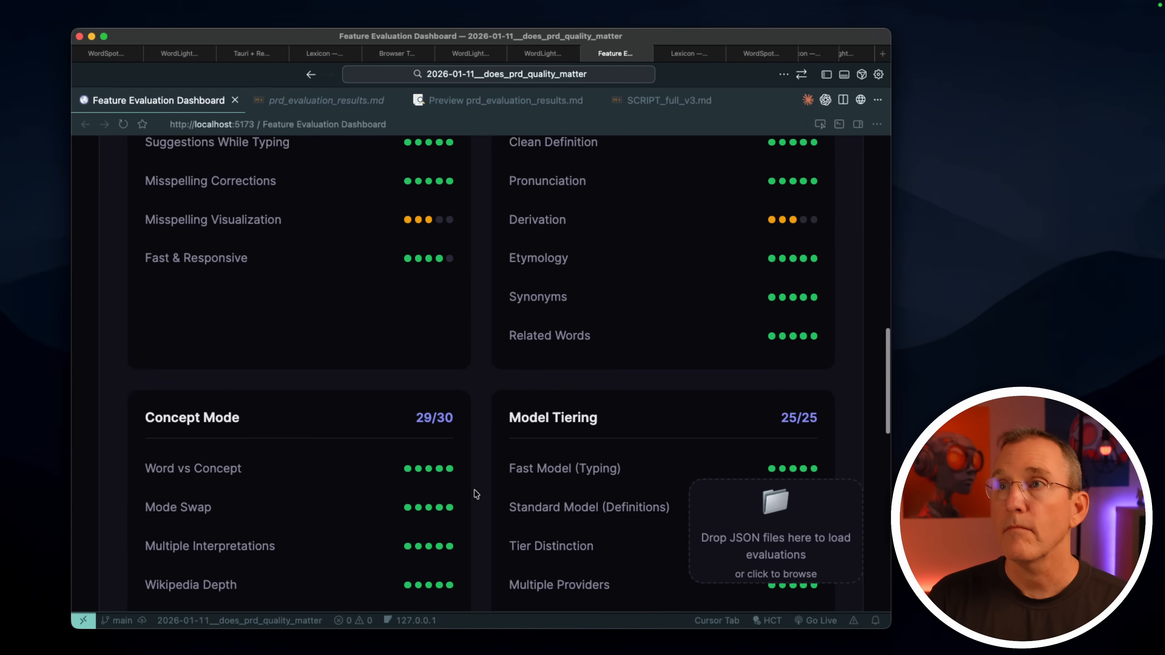
pyautogui.scroll(-3)
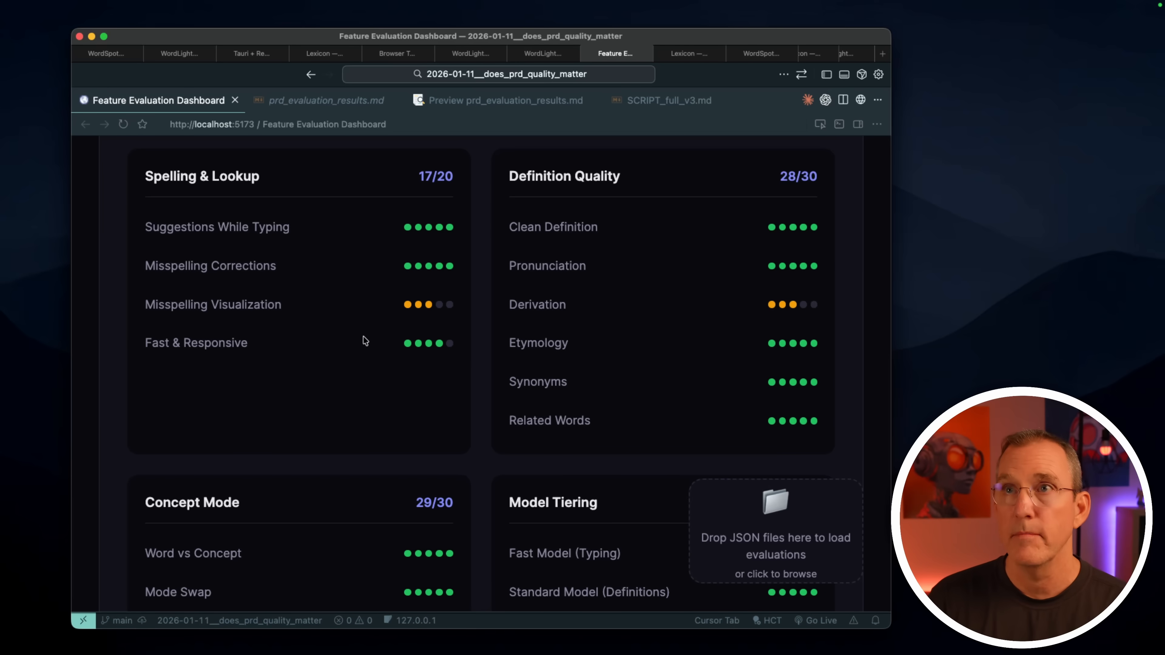
pyautogui.moveTo(256, 310)
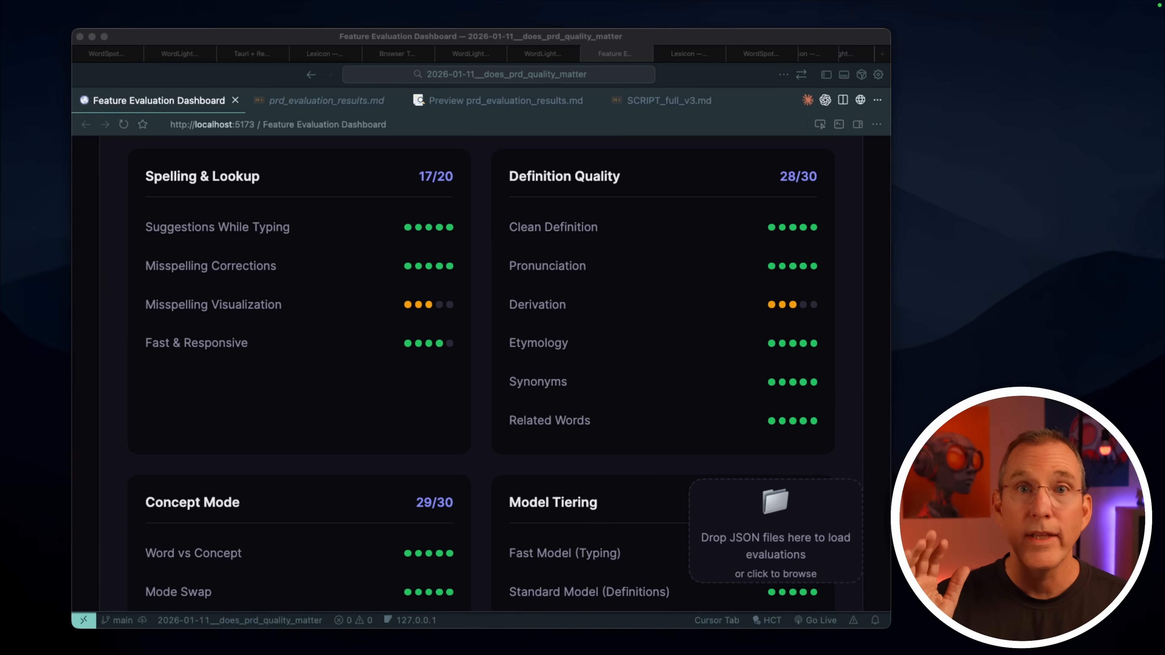
# Switch from the dashboard to the Lexicon app showing the 'hours' entry
pyautogui.click(687, 54)
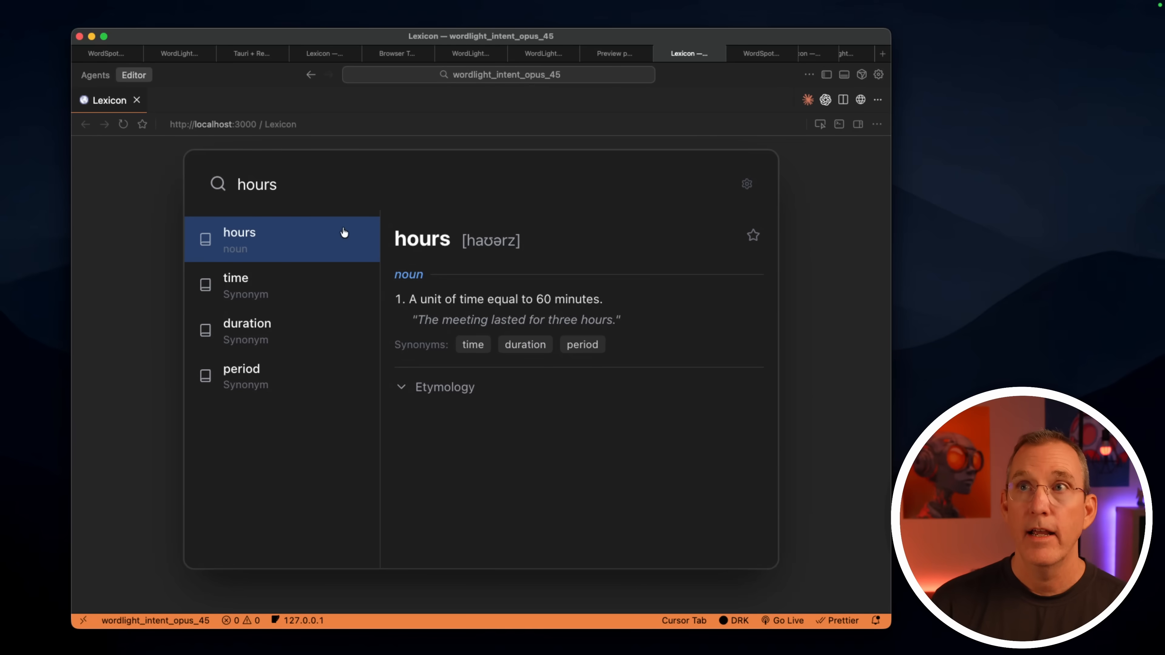
pyautogui.moveTo(481, 260)
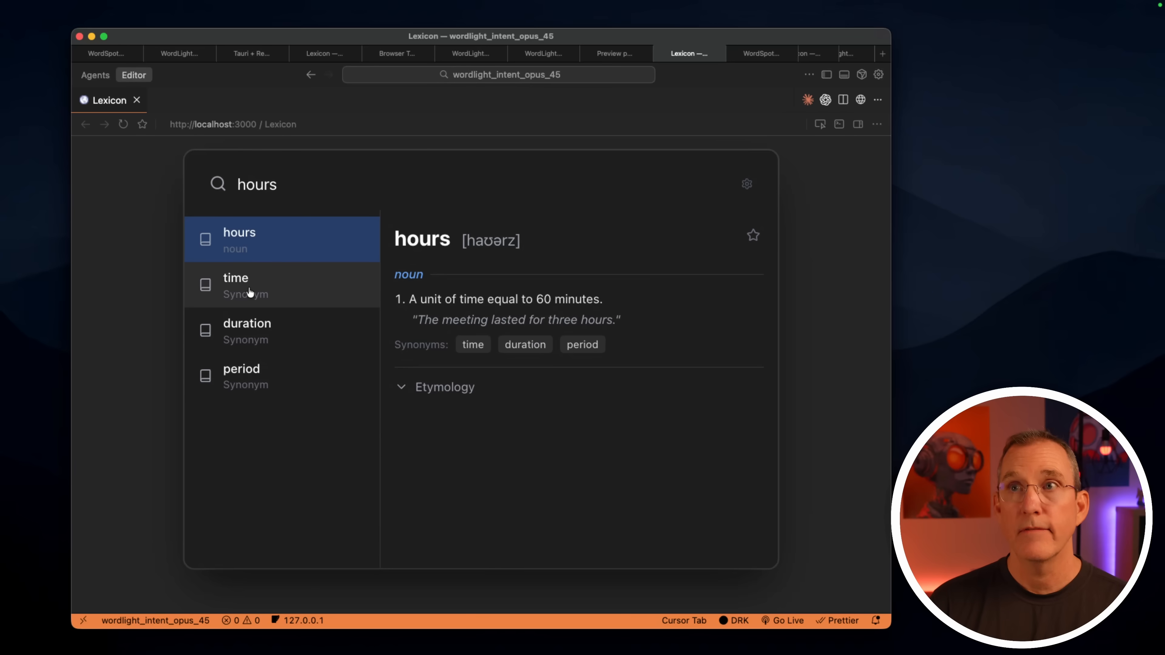
pyautogui.moveTo(480, 401)
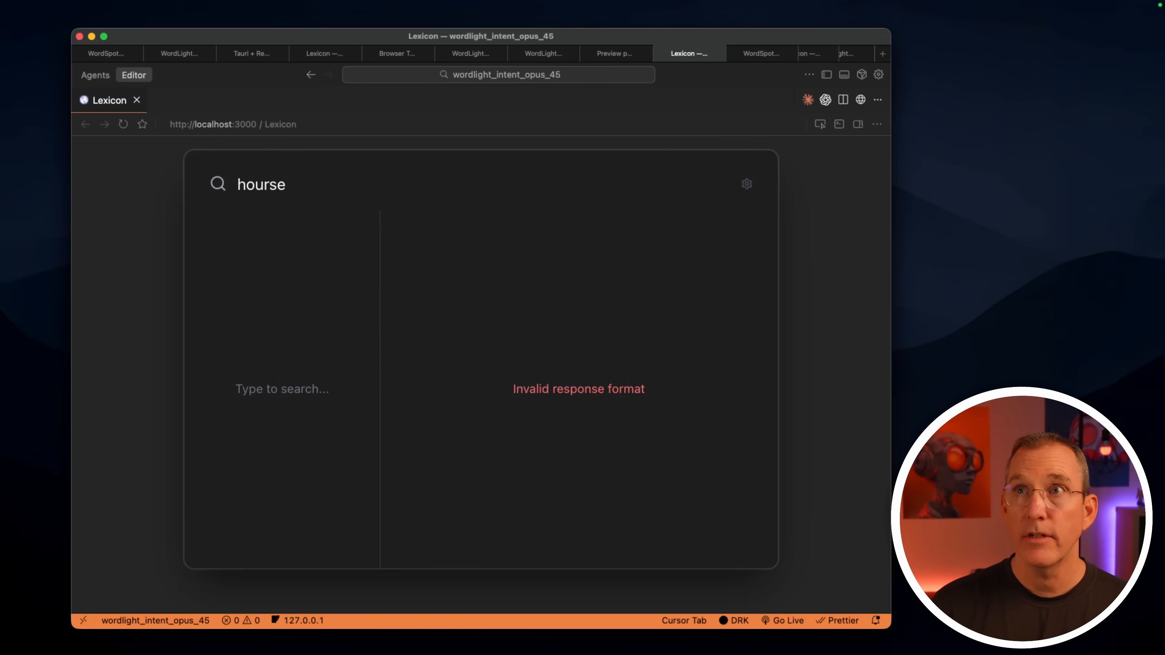
# Switch to the WordSpot build tab showing the corrected horse entry
pyautogui.click(760, 53)
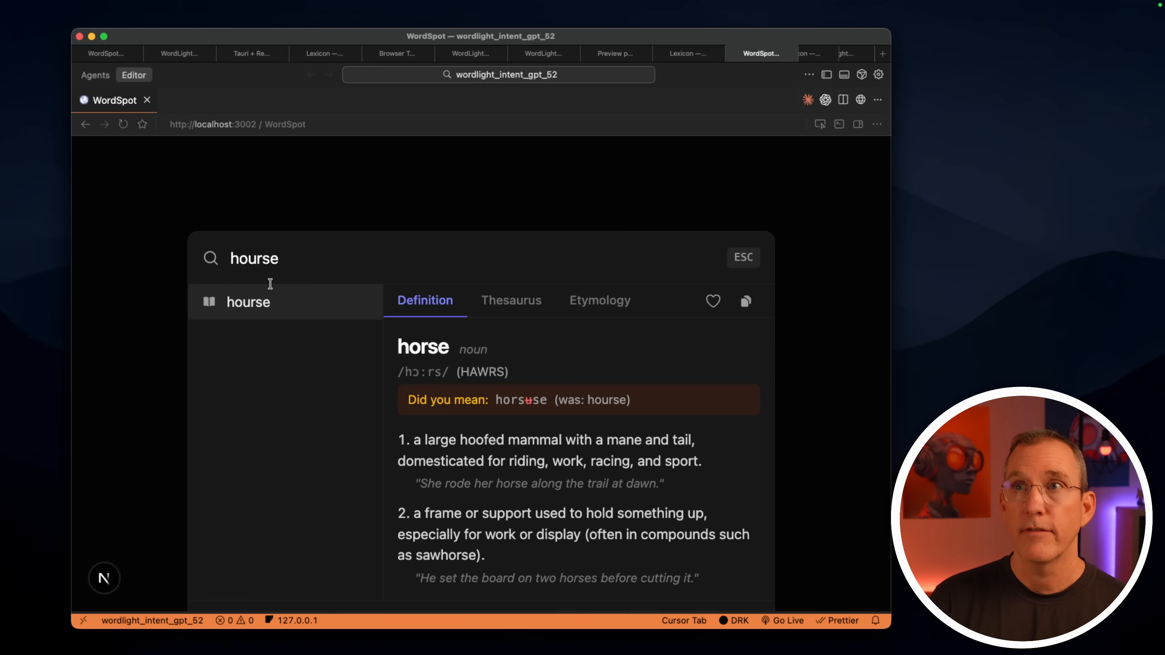
pyautogui.moveTo(611, 454)
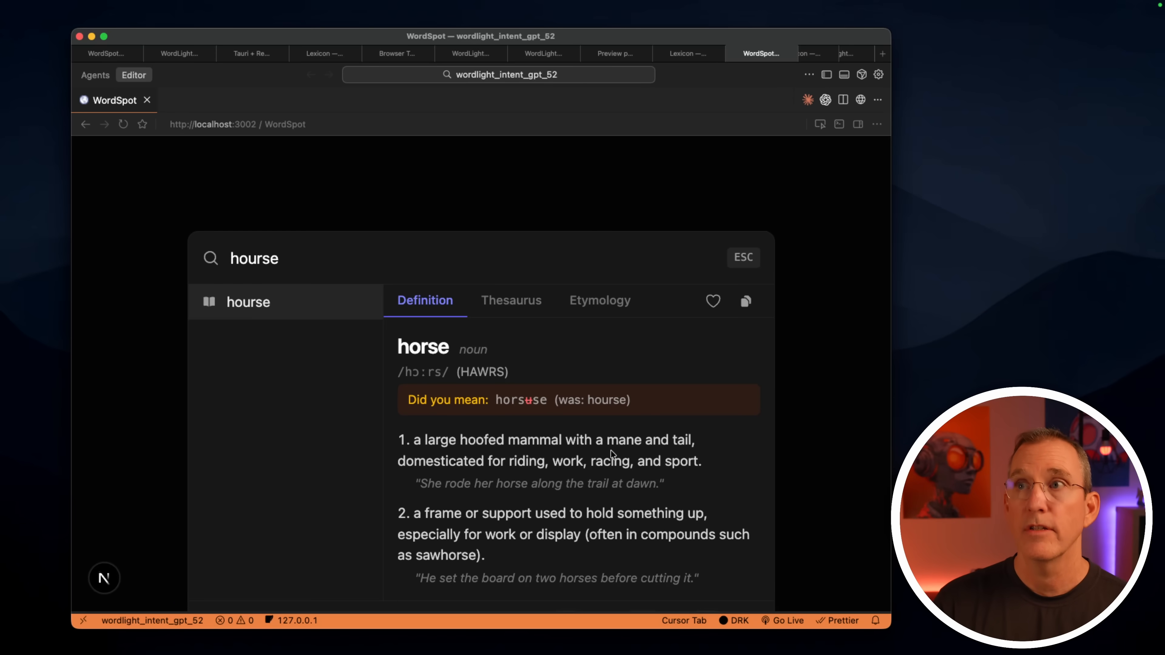
# Show WordSpot's thesaurus for 'hourse', then return to the Lexicon app
pyautogui.click(511, 300)
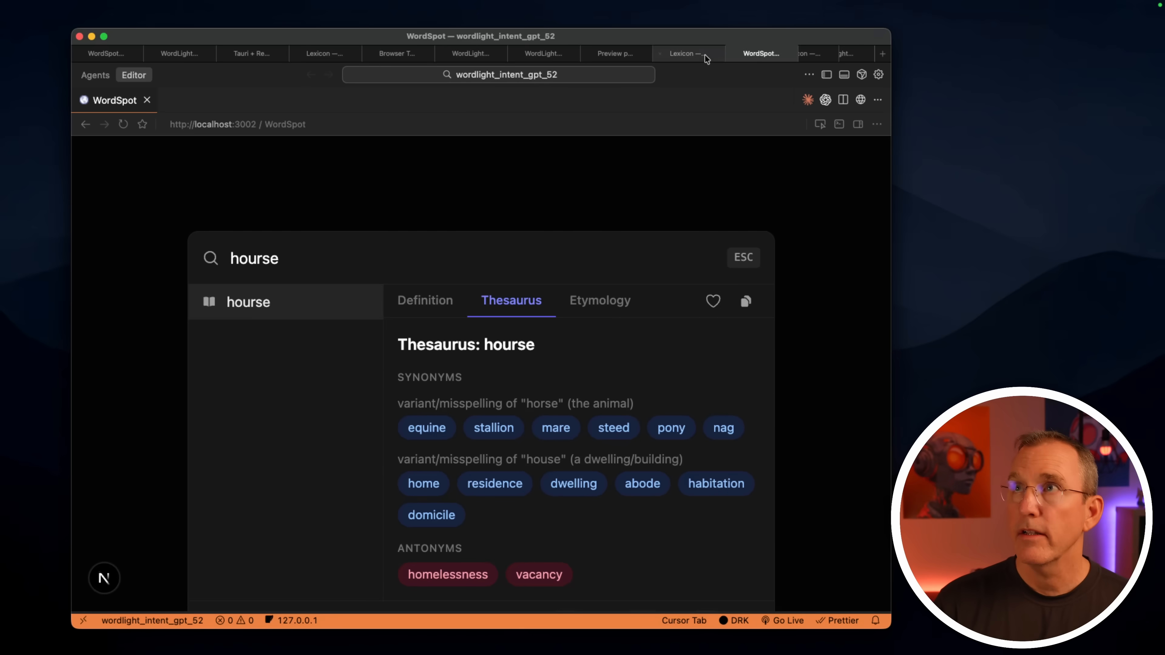
pyautogui.click(684, 53)
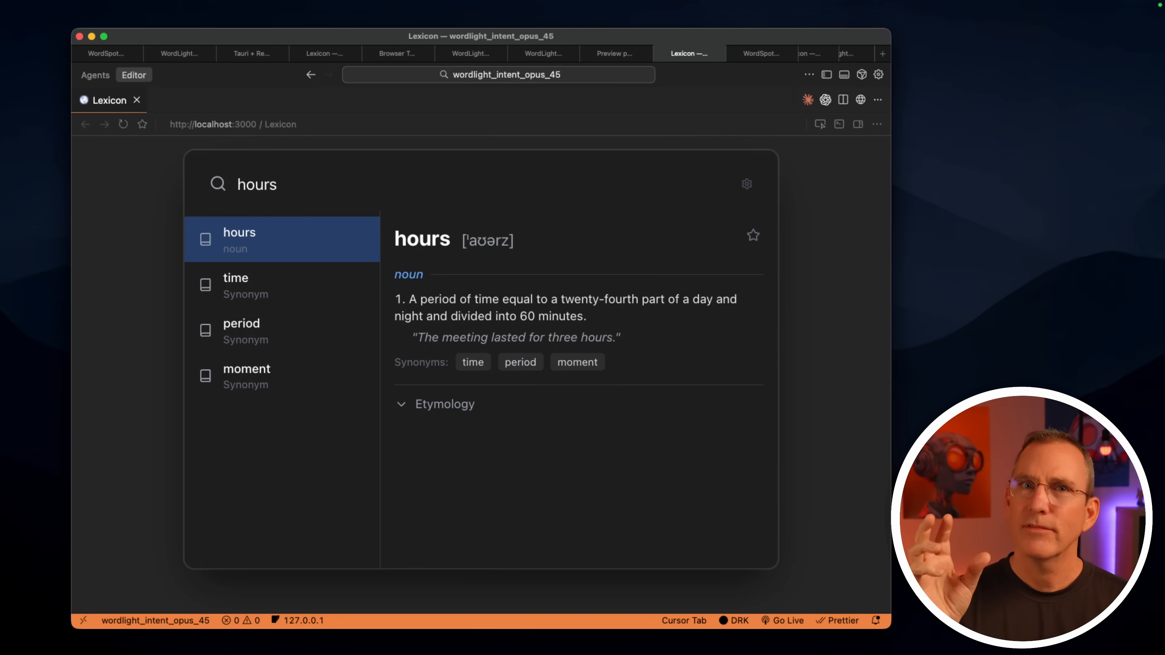
# Return to the Lexicon browser view and look up 'hours' to show its noun definition with synonyms time, period, moment
pyautogui.click(838, 53)
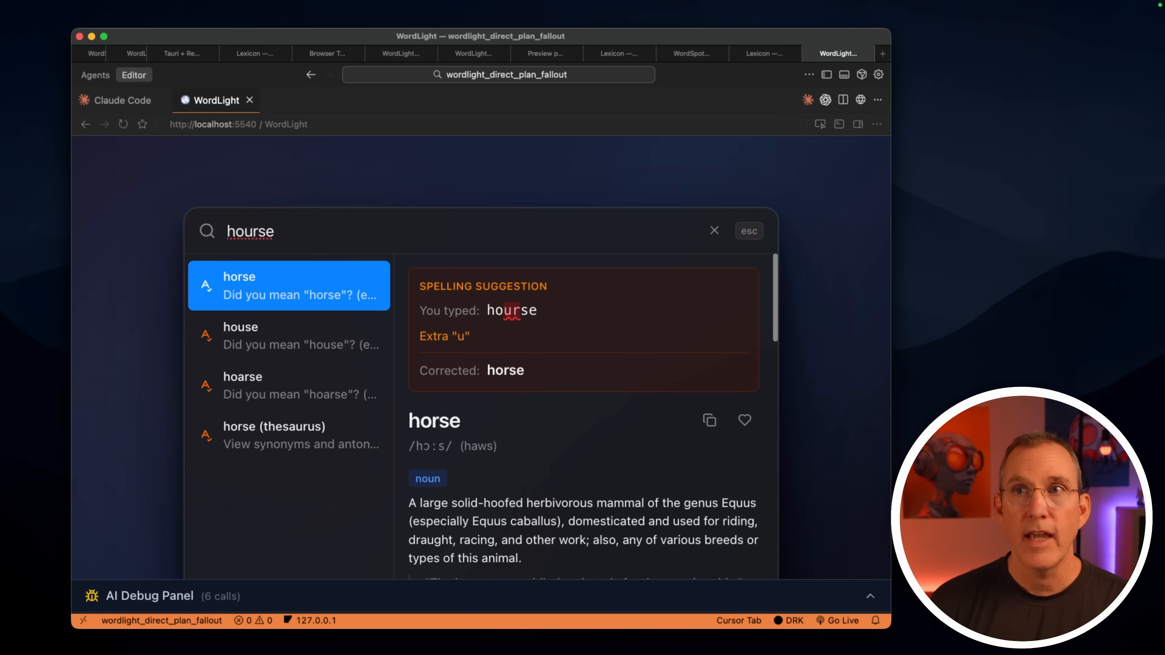
pyautogui.moveTo(331, 252)
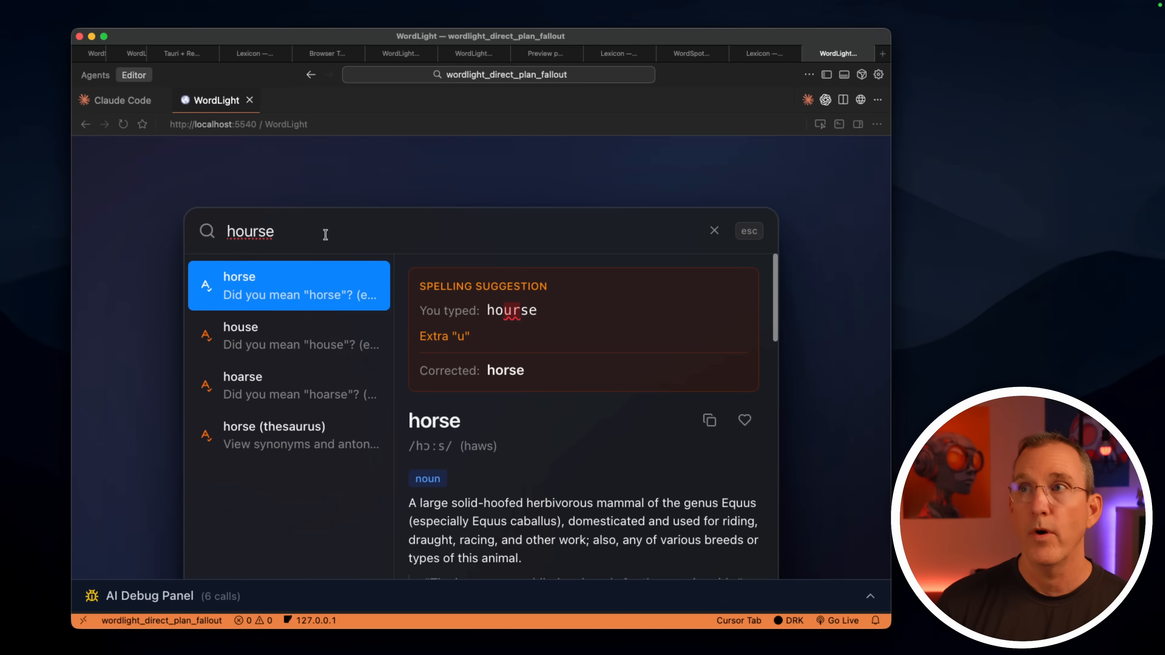
# Reveal the corrected 'horse' entry's further senses, Old-to-Modern English etymology and usage section for the 'hourse' lookup
pyautogui.scroll(-3)
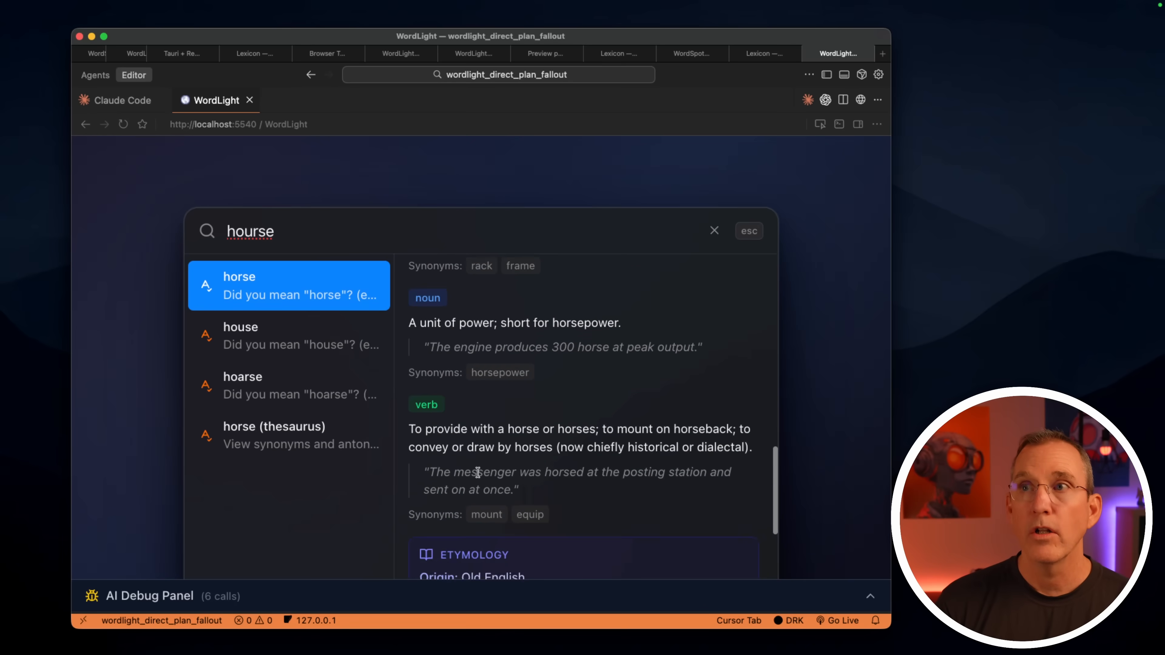
pyautogui.scroll(-3)
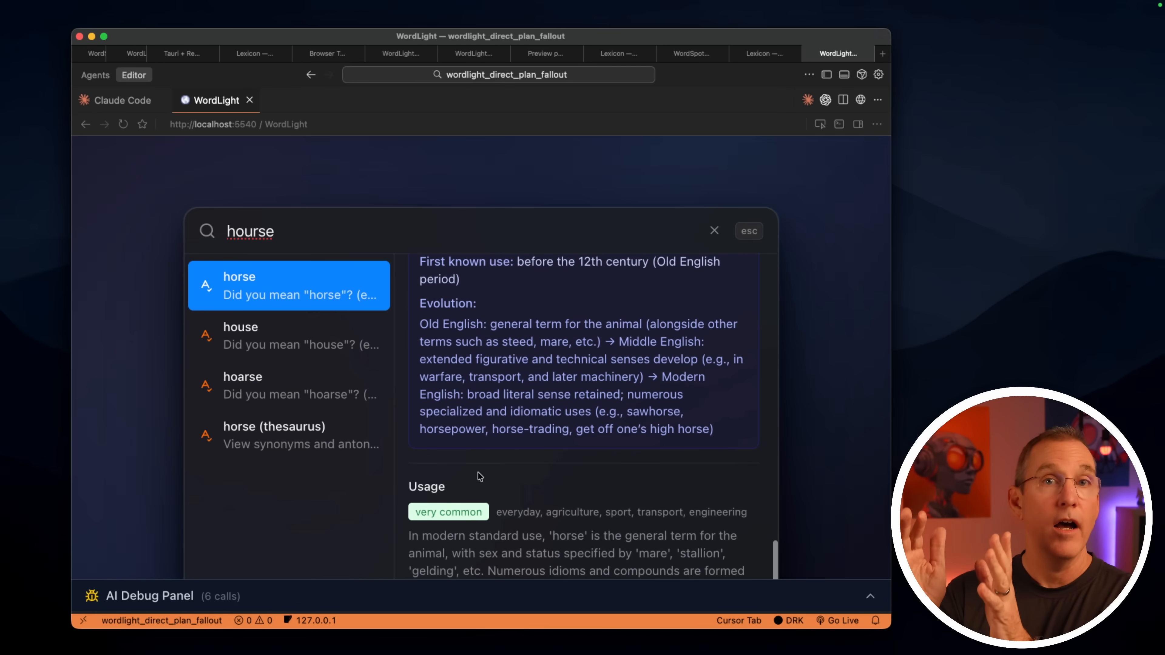